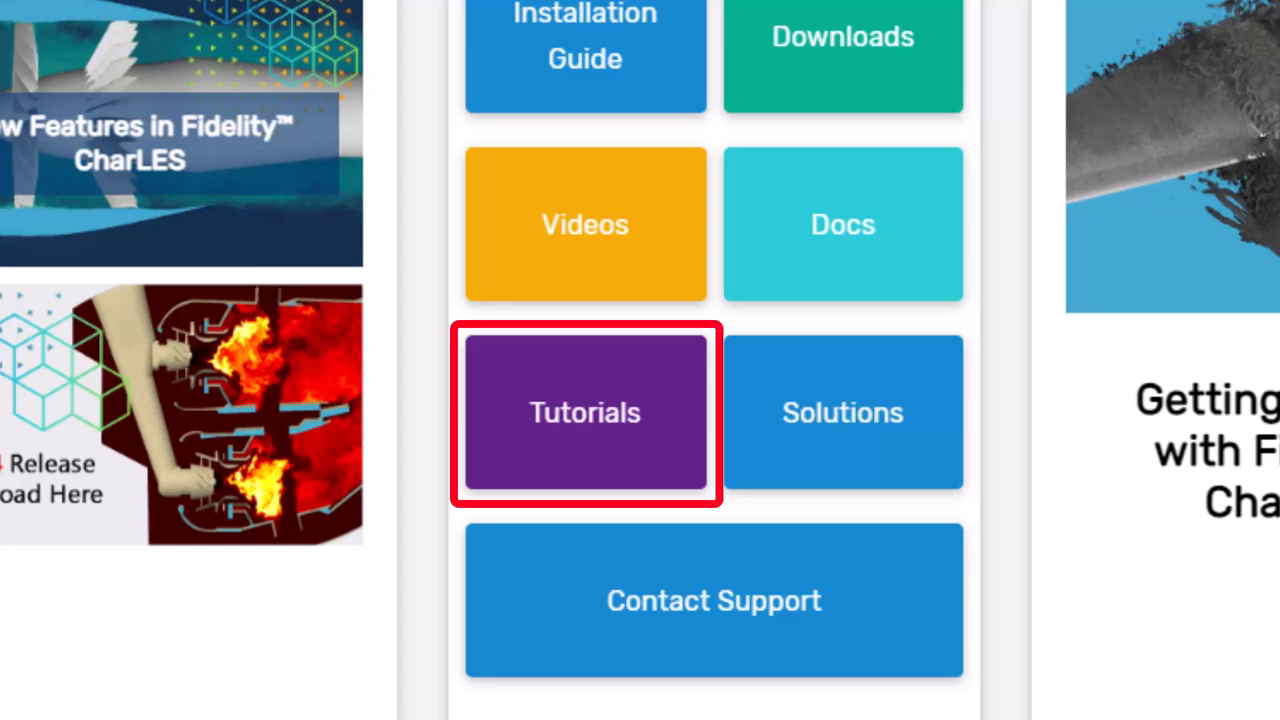
- Open the Tutorials collection on the Cadence Online Support page
left_click(584, 412)
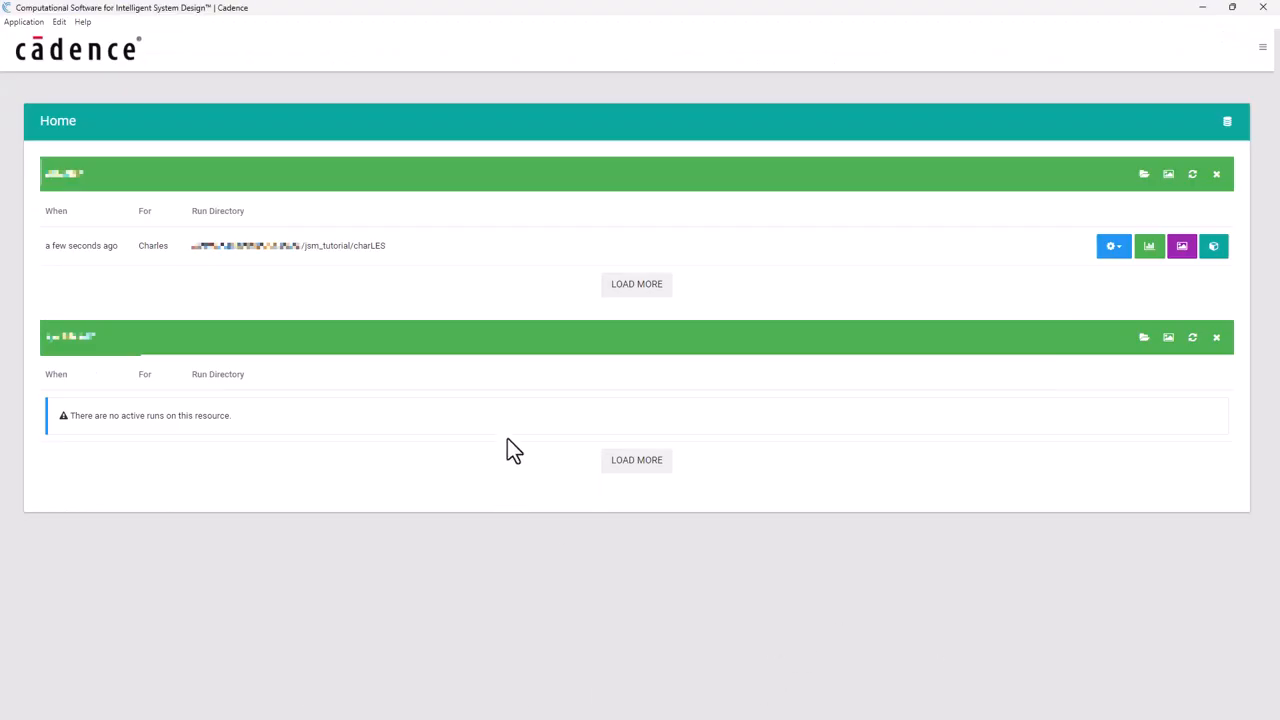
mouse_move(828, 372)
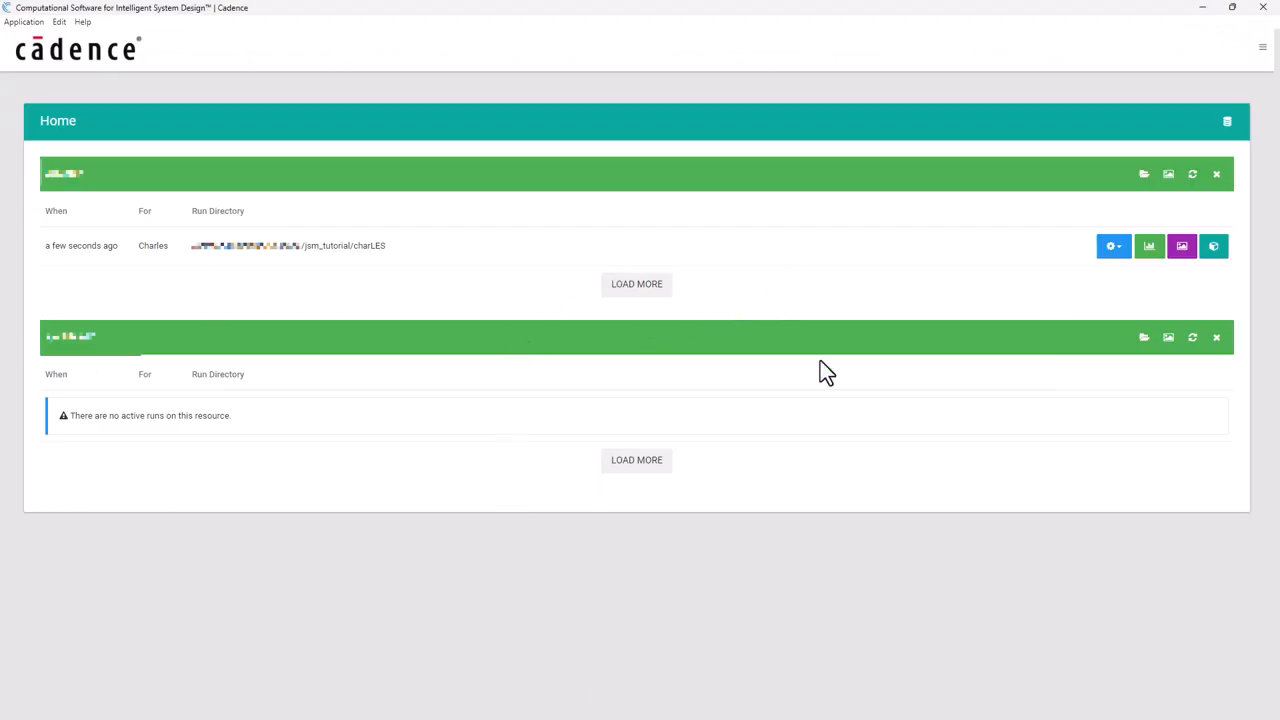
mouse_move(1212, 246)
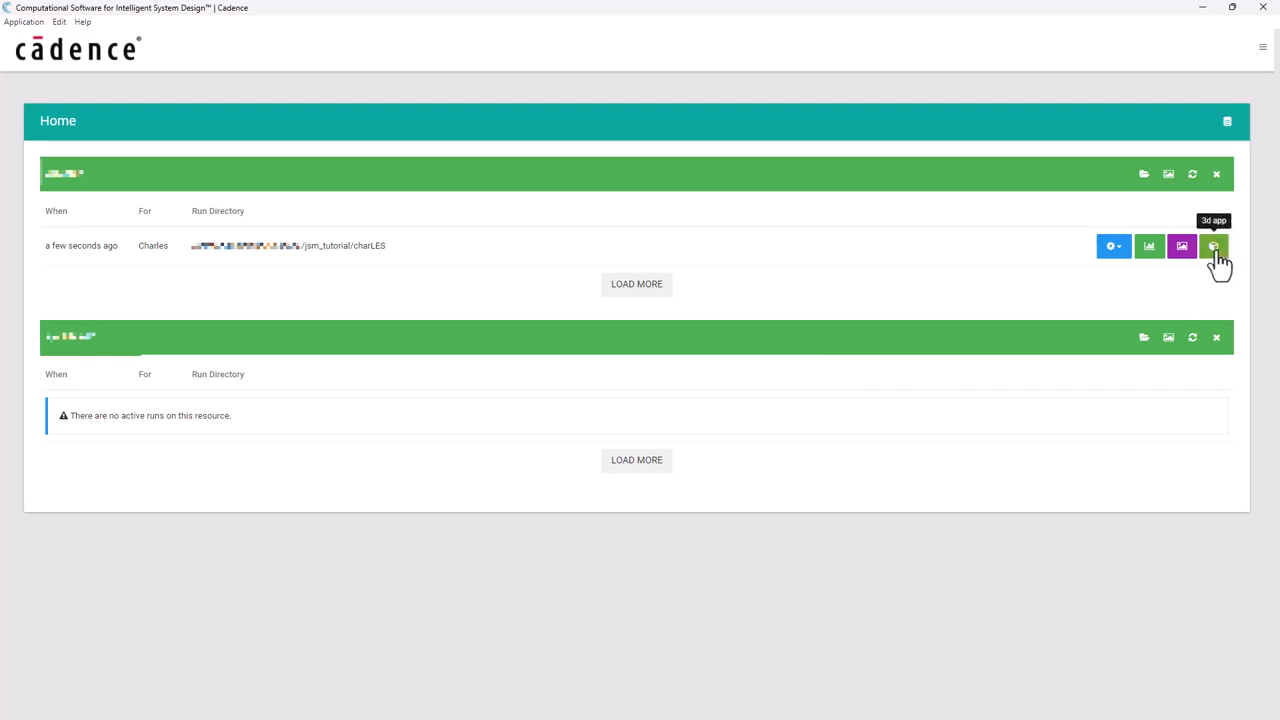
- Open the tutorial run in 3D and hide the selected domain box walls around the half-aircraft
left_click(1212, 246)
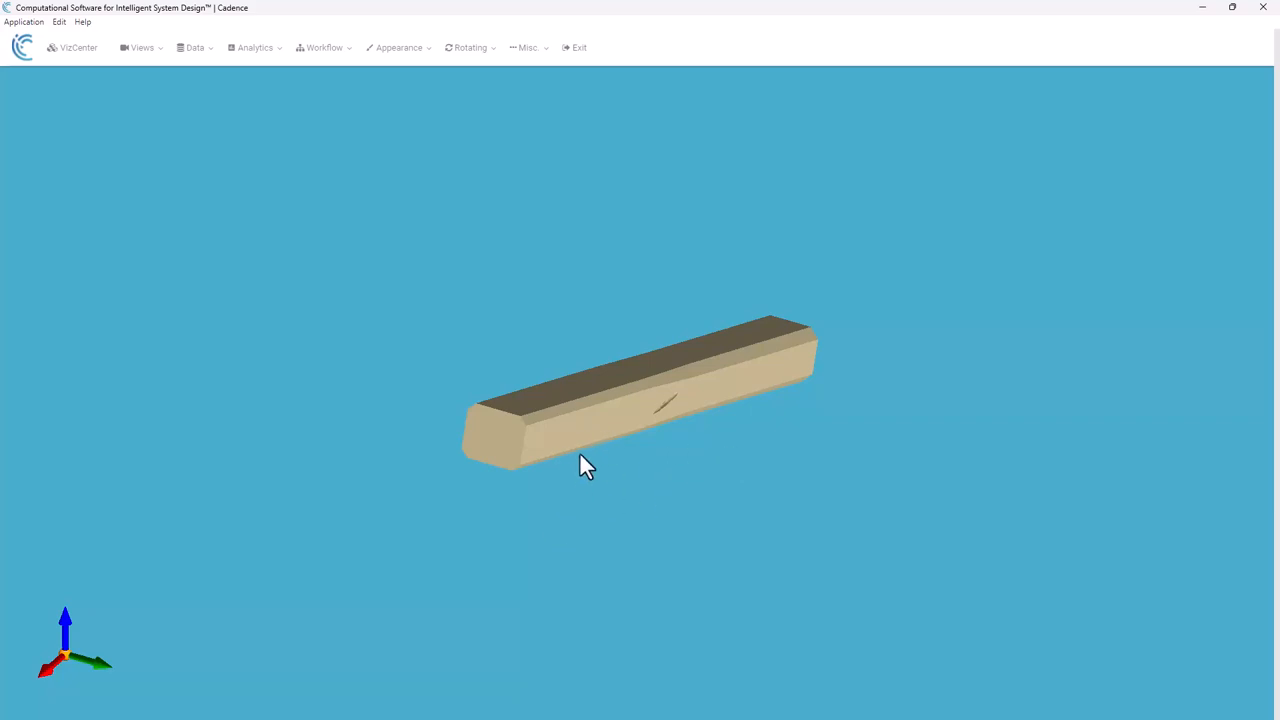
left_click_drag(584, 468, 652, 460)
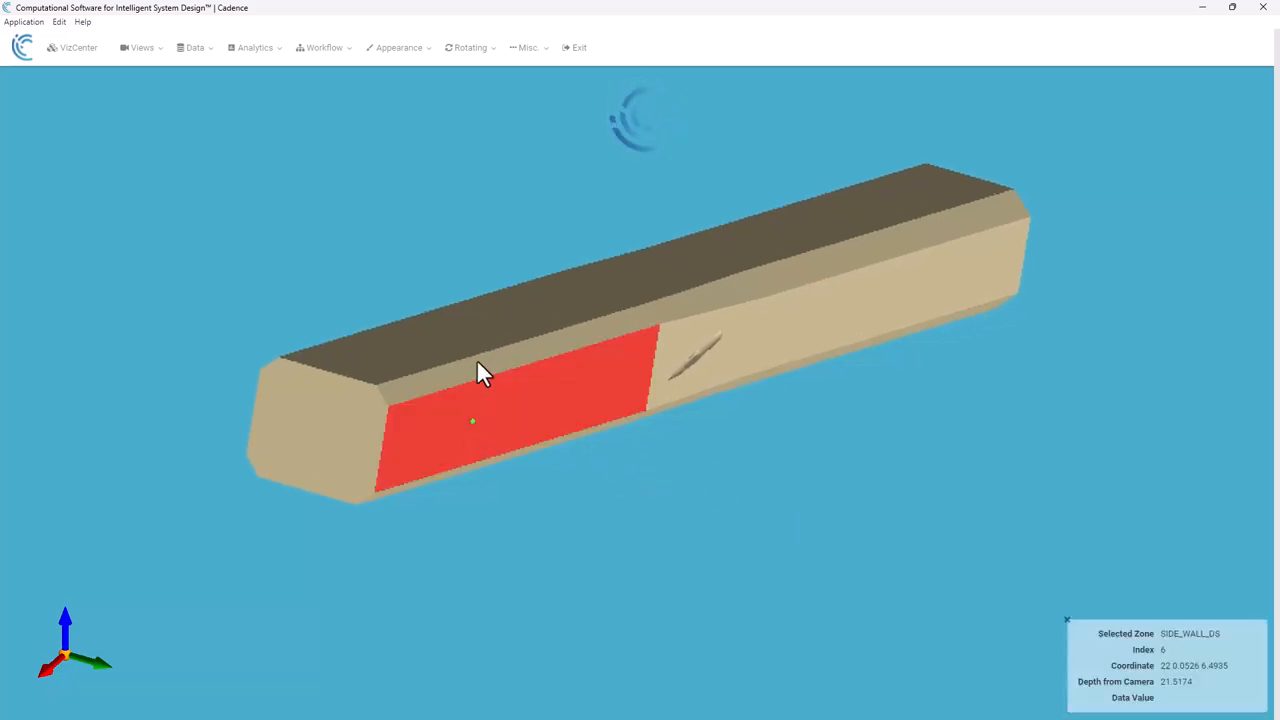
left_click(700, 350)
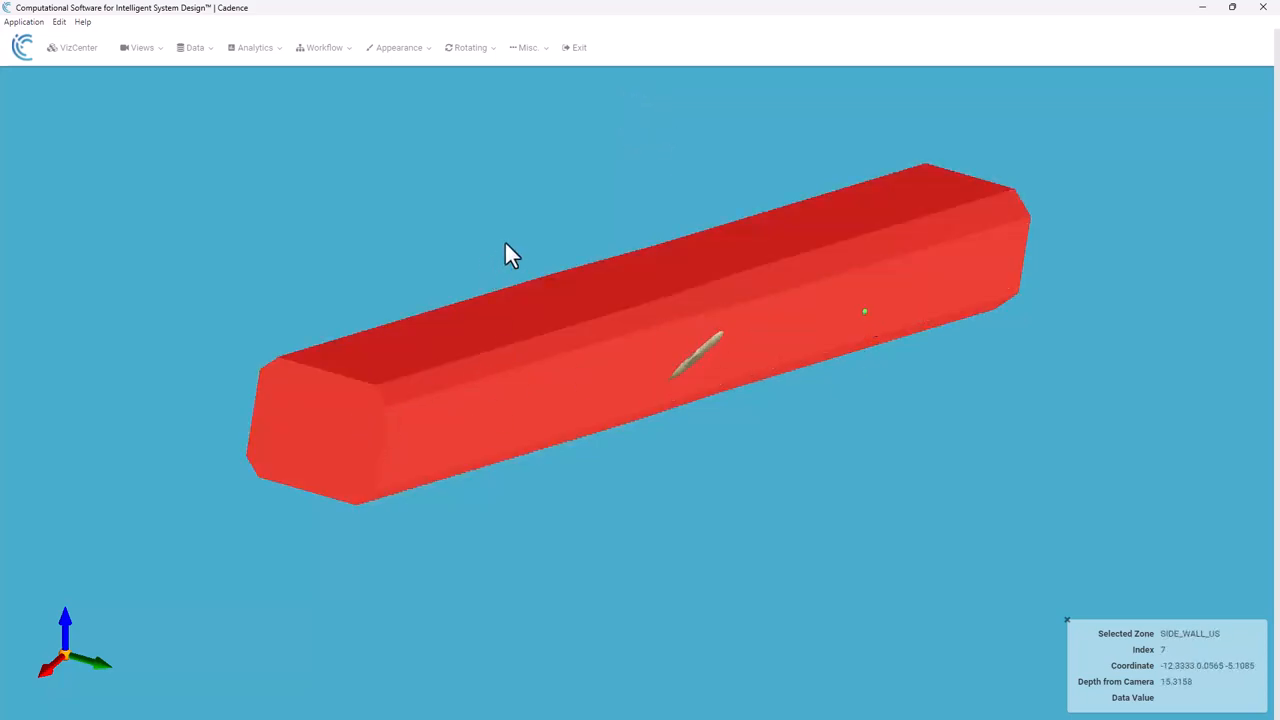
right_click(510, 252)
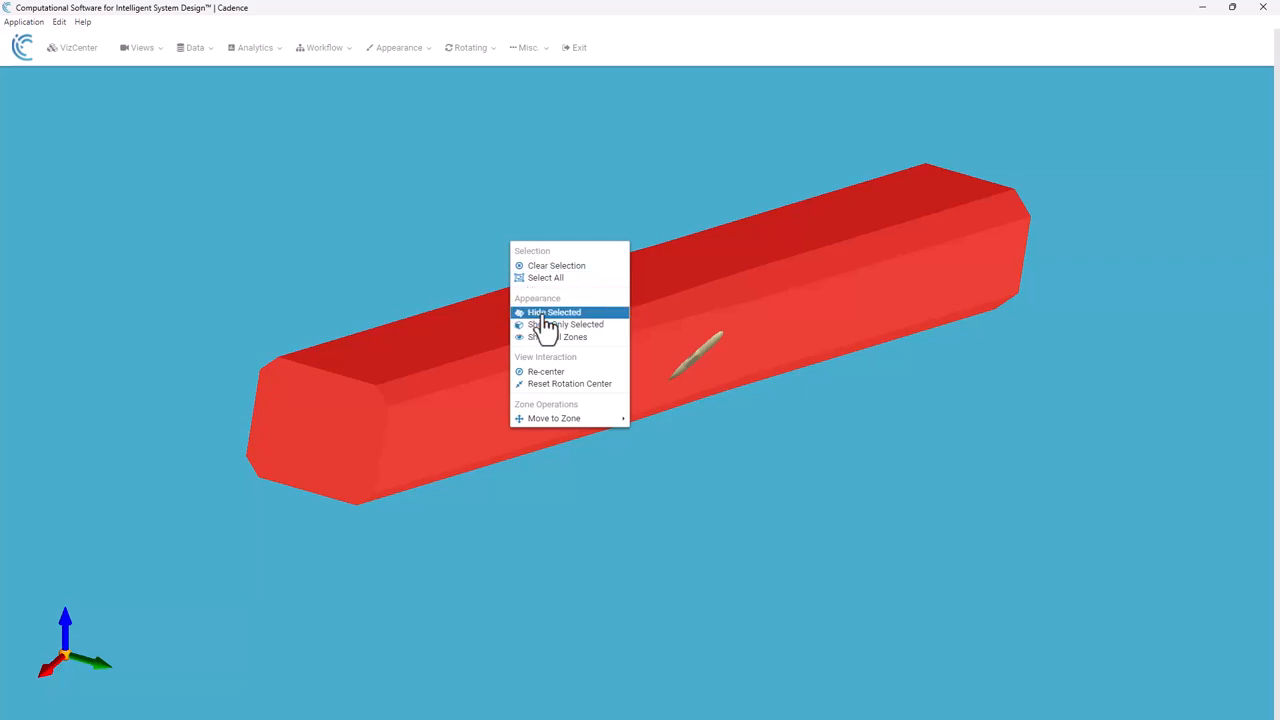
left_click(554, 312)
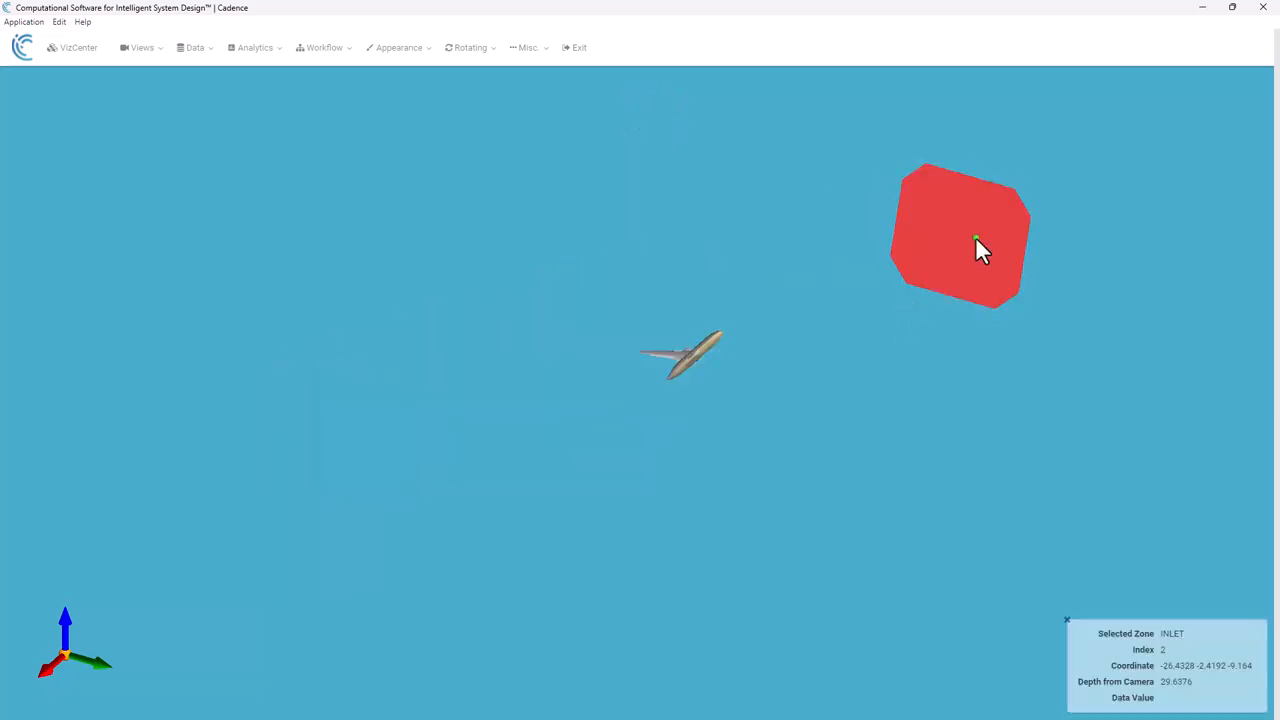
- Re-center the view on the exposed aircraft
right_click(976, 240)
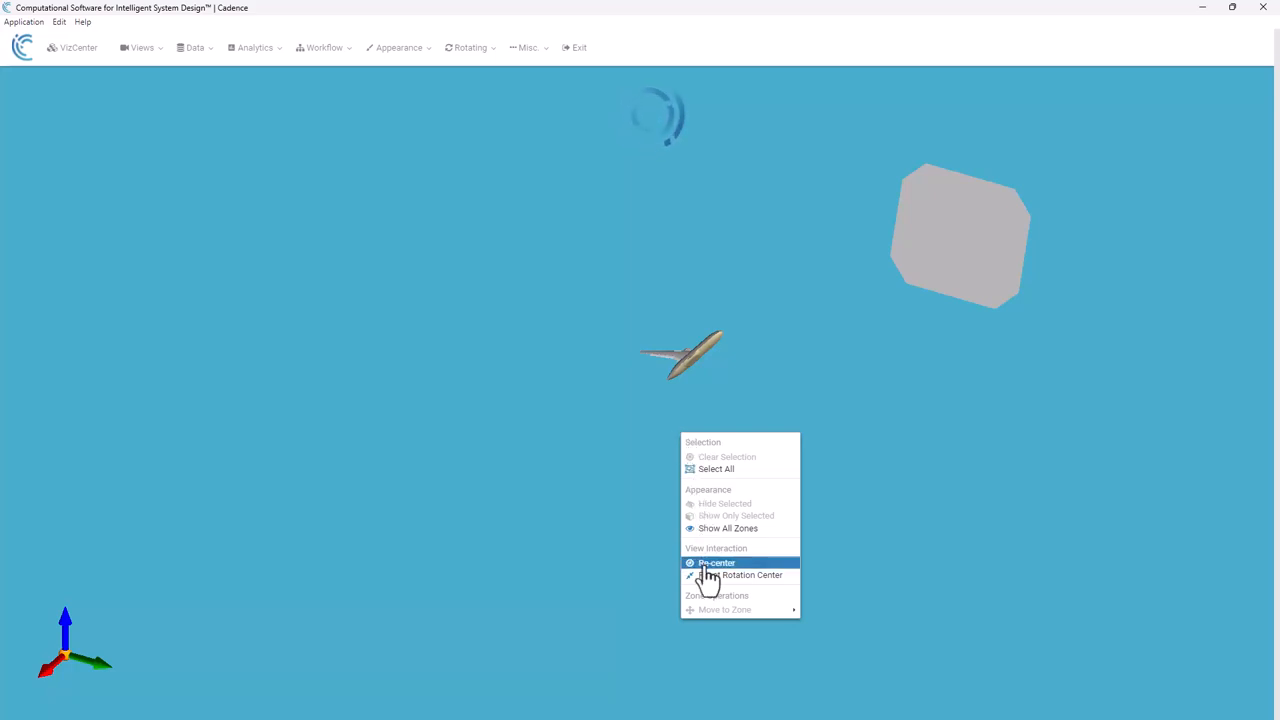
left_click(716, 562)
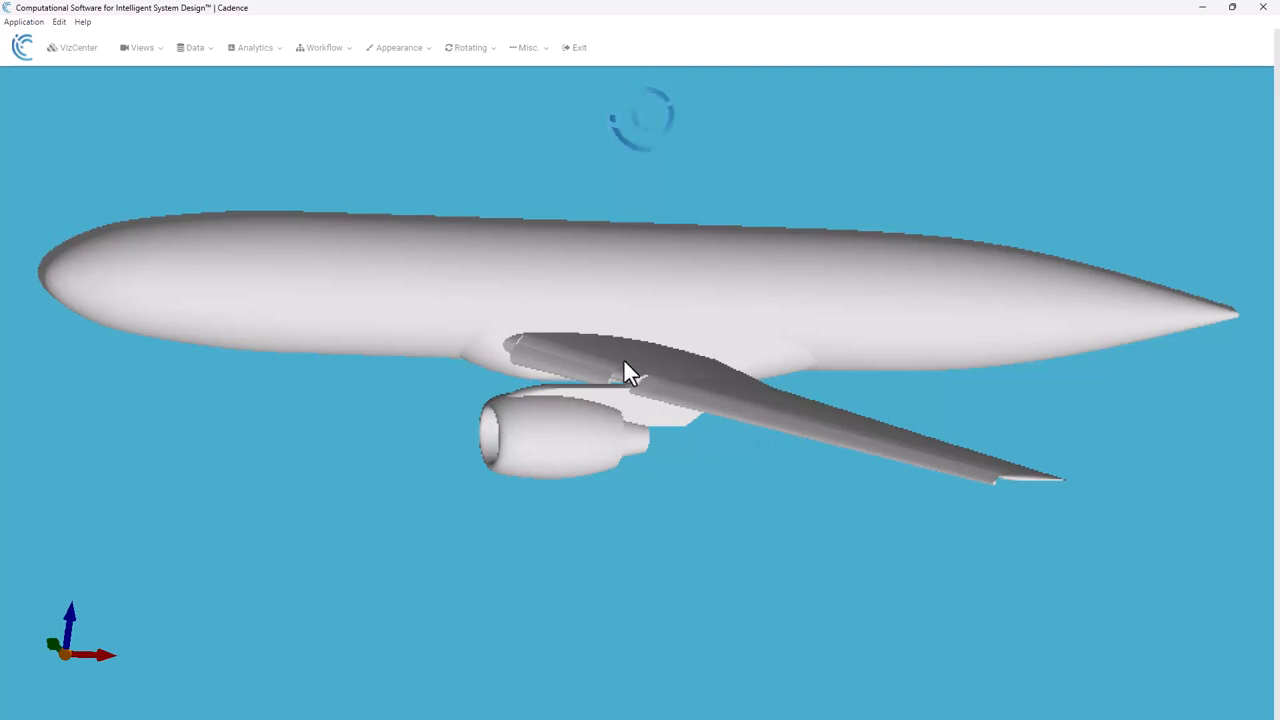
- Adjust the 3D view so the wing and nacelle fill the window
left_click(576, 440)
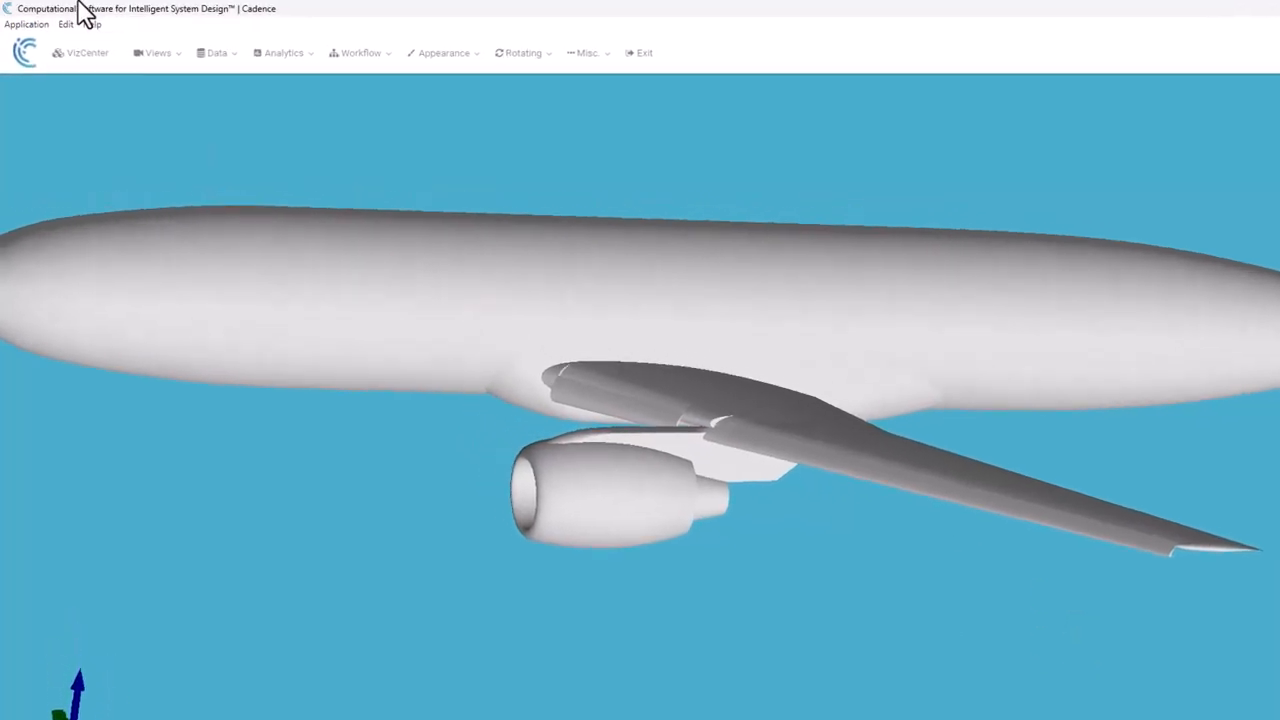
- Start a Plane Data slice at Y = -0.75 with variable mag(u) and the Gray Scale colormap
left_click(216, 52)
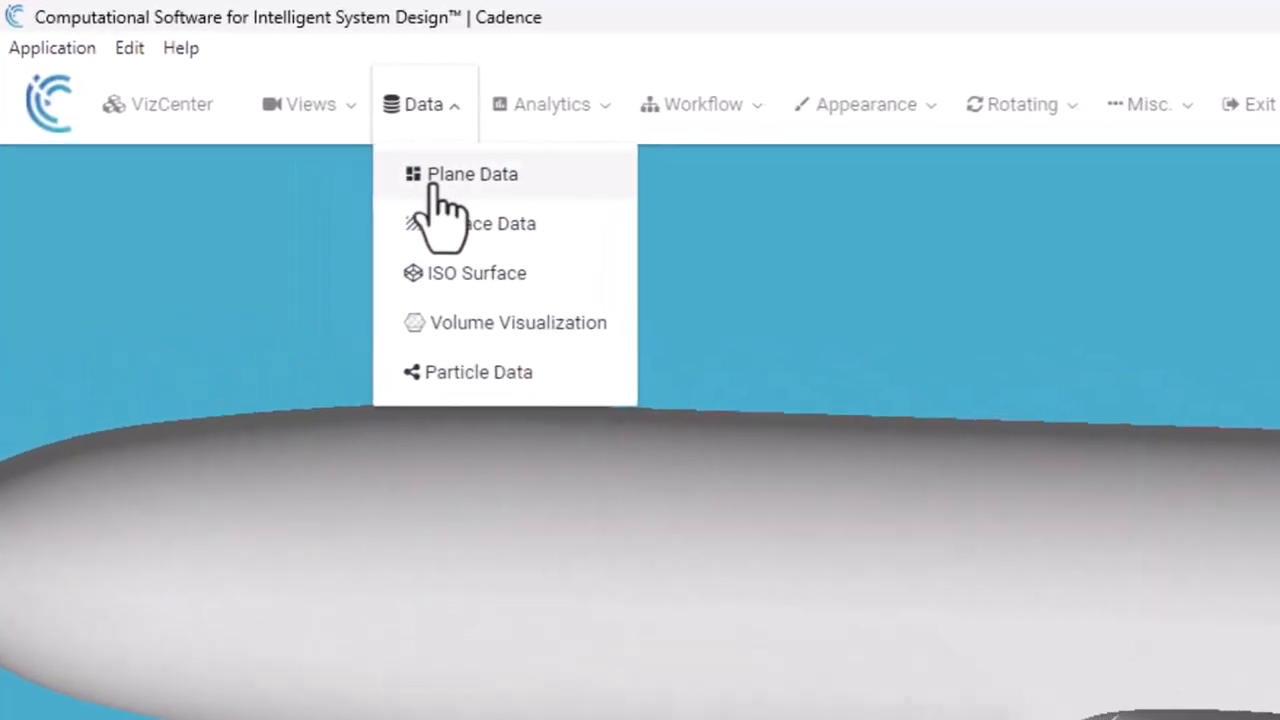
left_click(472, 172)
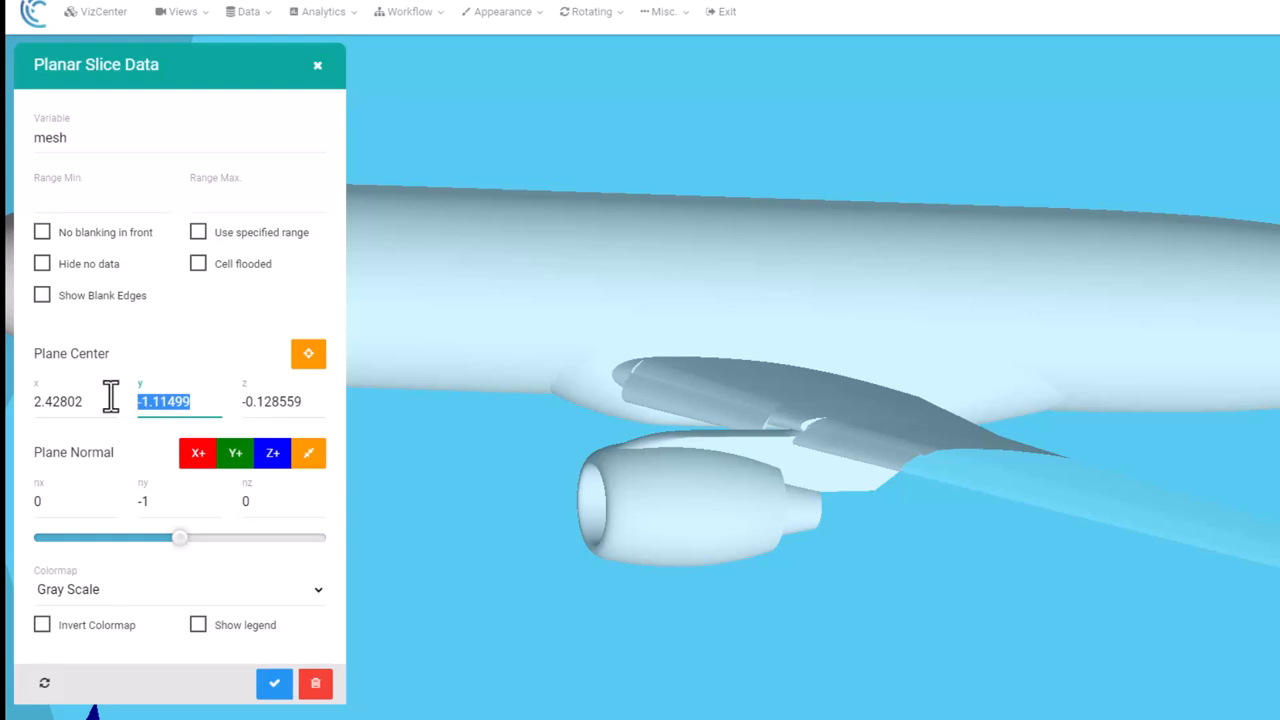
type("-.75")
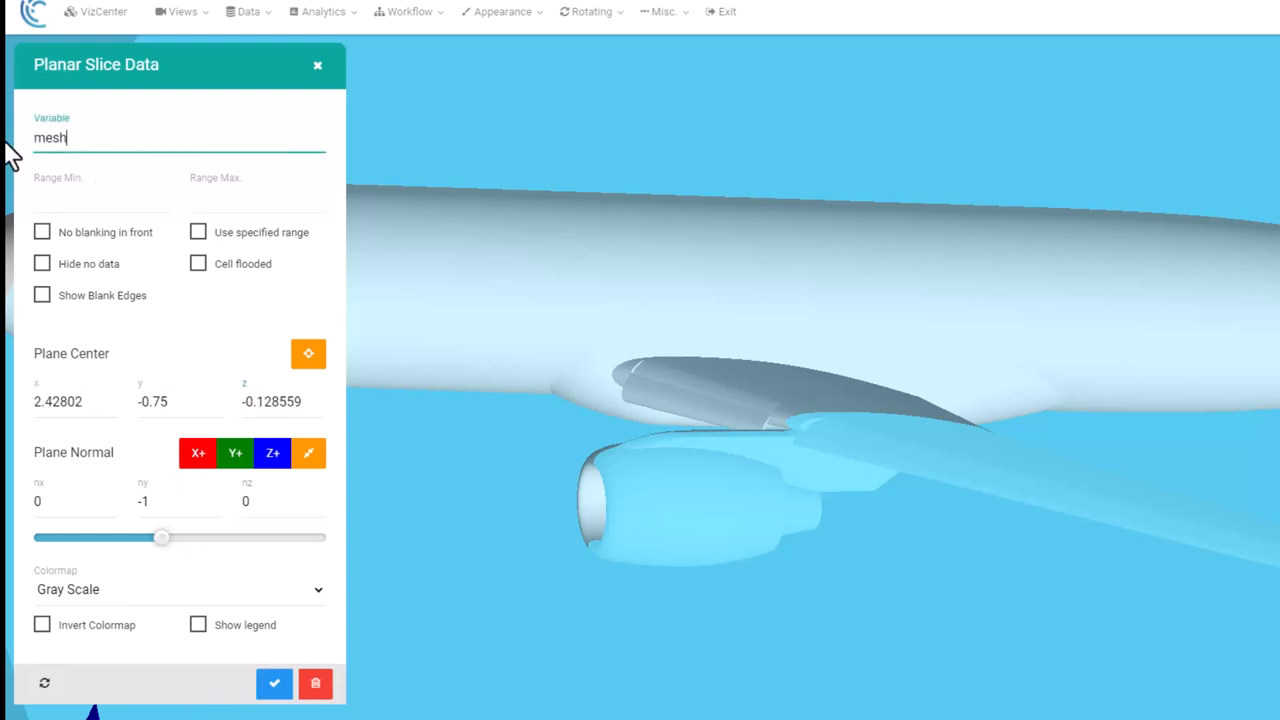
type("mag(u")
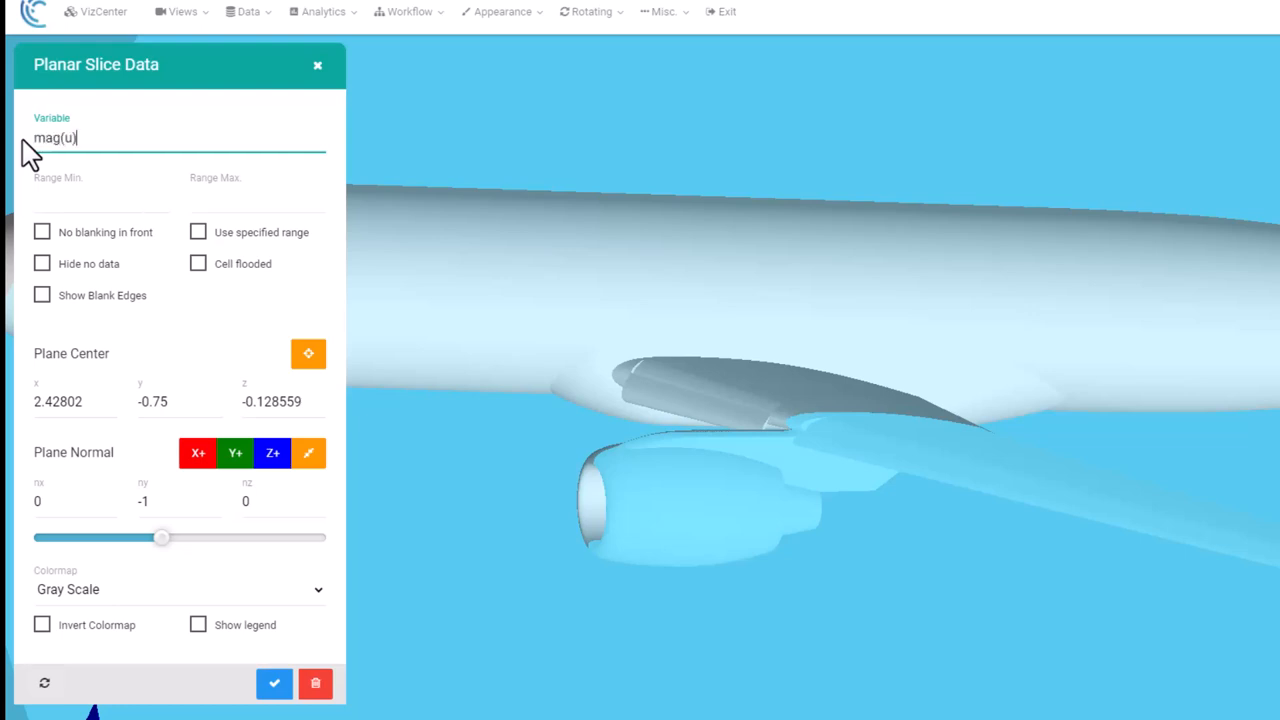
mouse_move(248, 644)
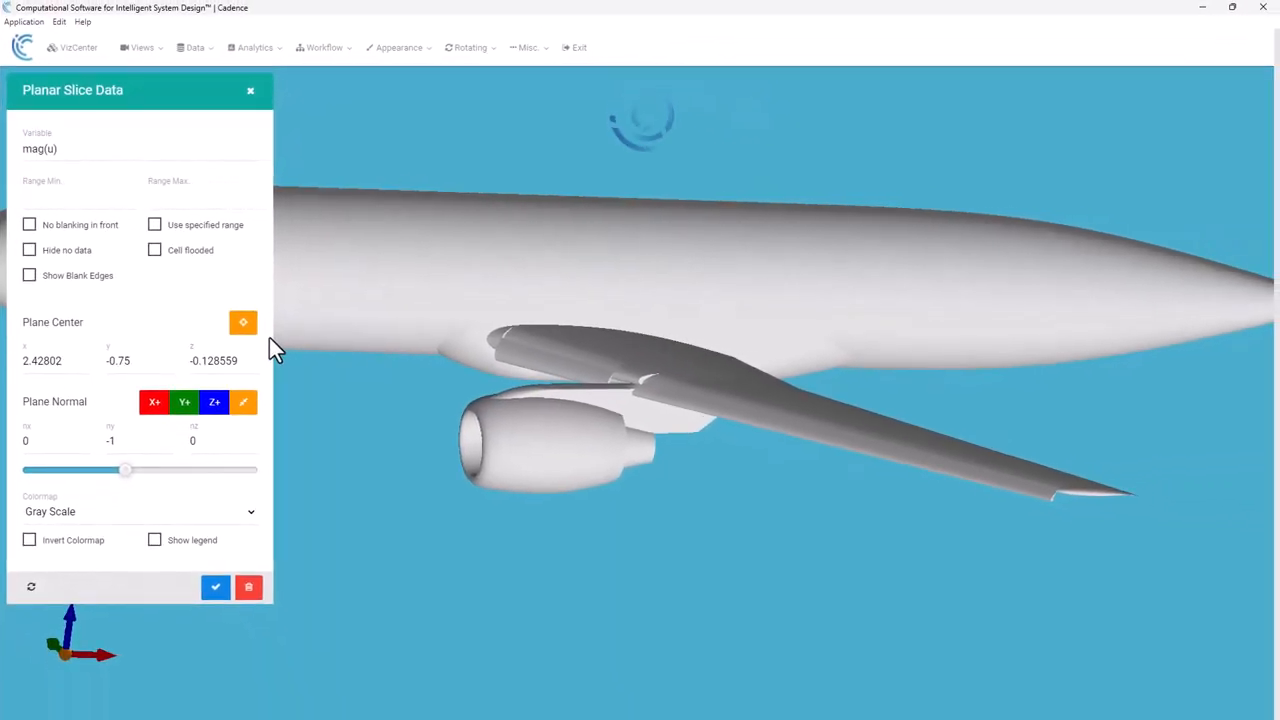
- Apply the velocity-magnitude slice with No blanking in front so the wing and nacelle show ahead of the wake
left_click(216, 588)
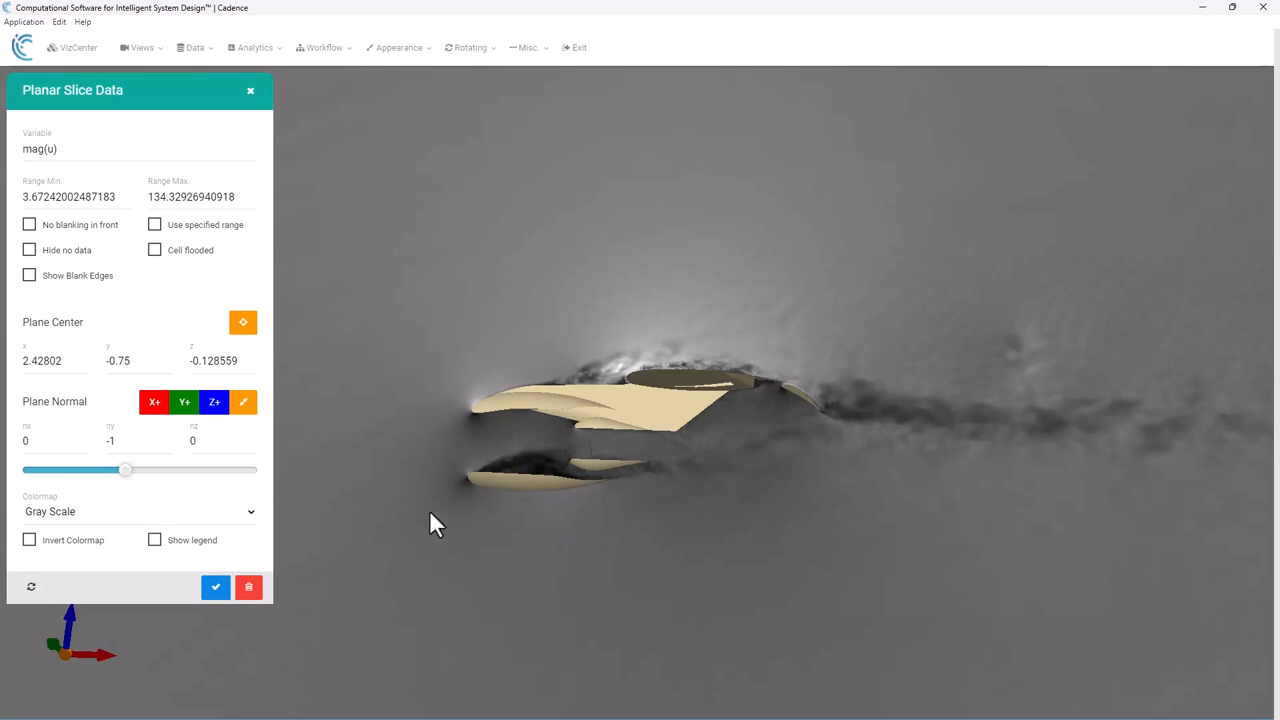
mouse_move(810, 528)
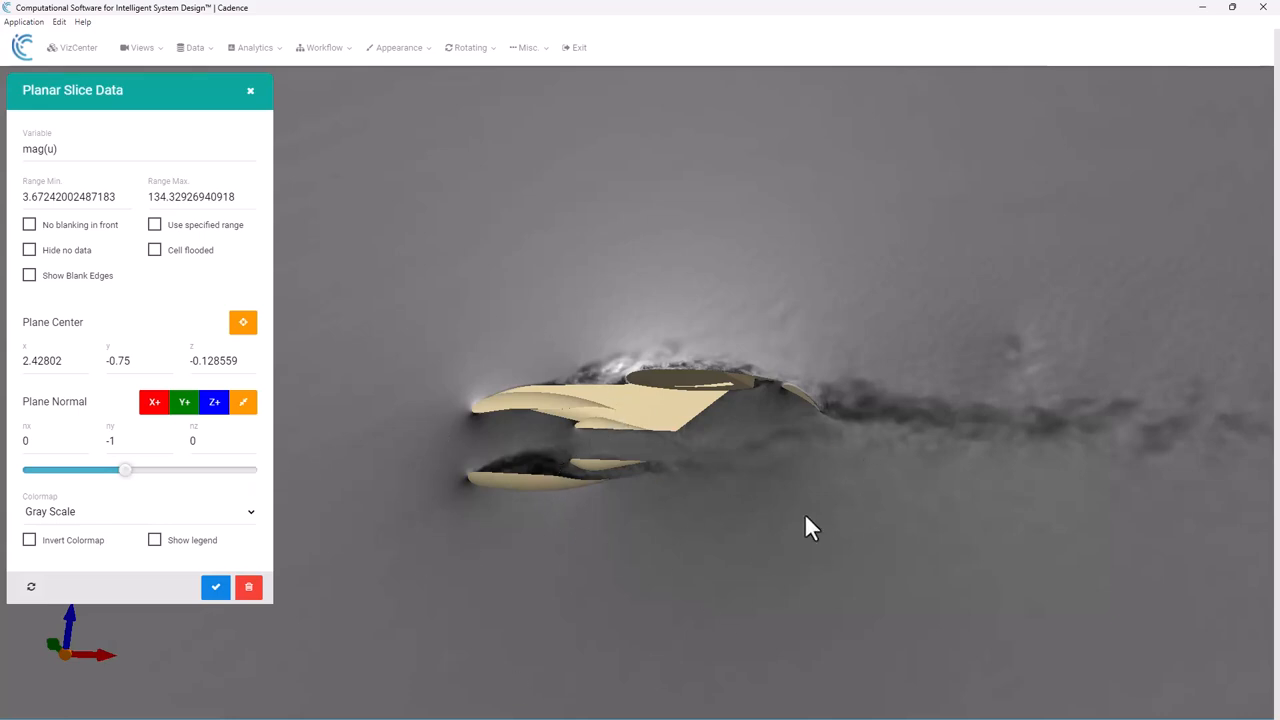
mouse_move(548, 510)
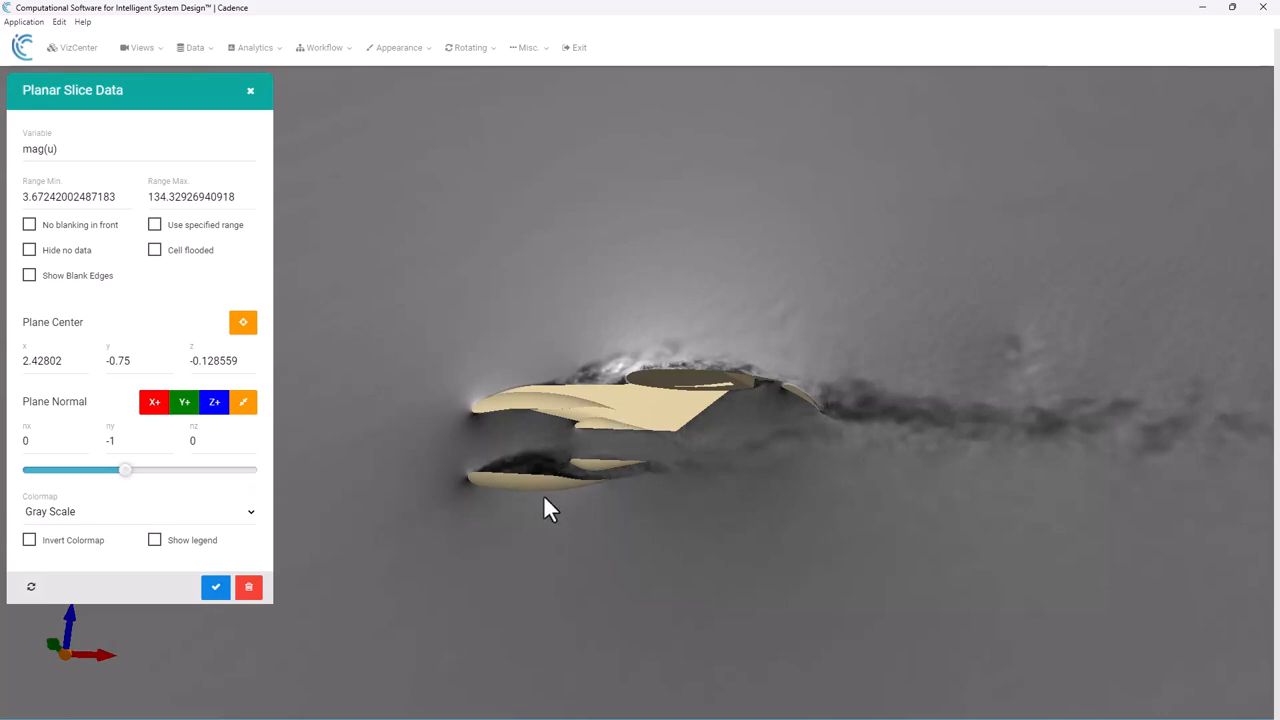
mouse_move(122, 328)
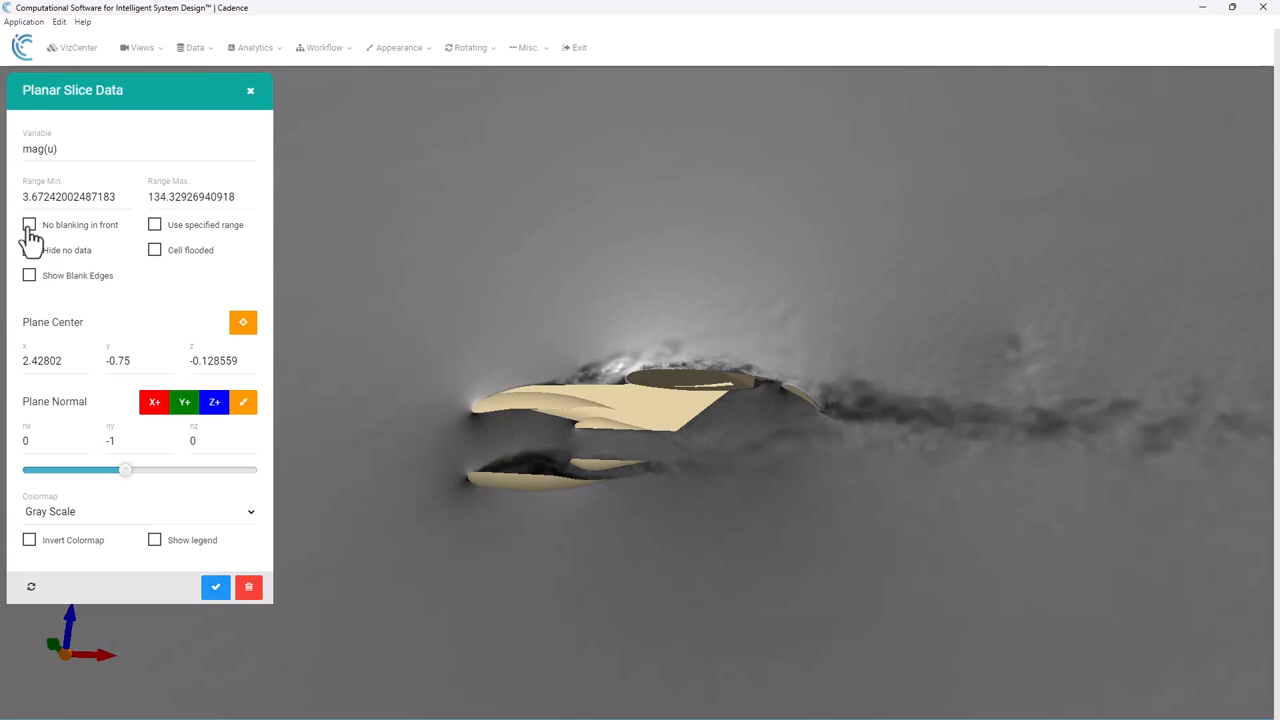
left_click(28, 224)
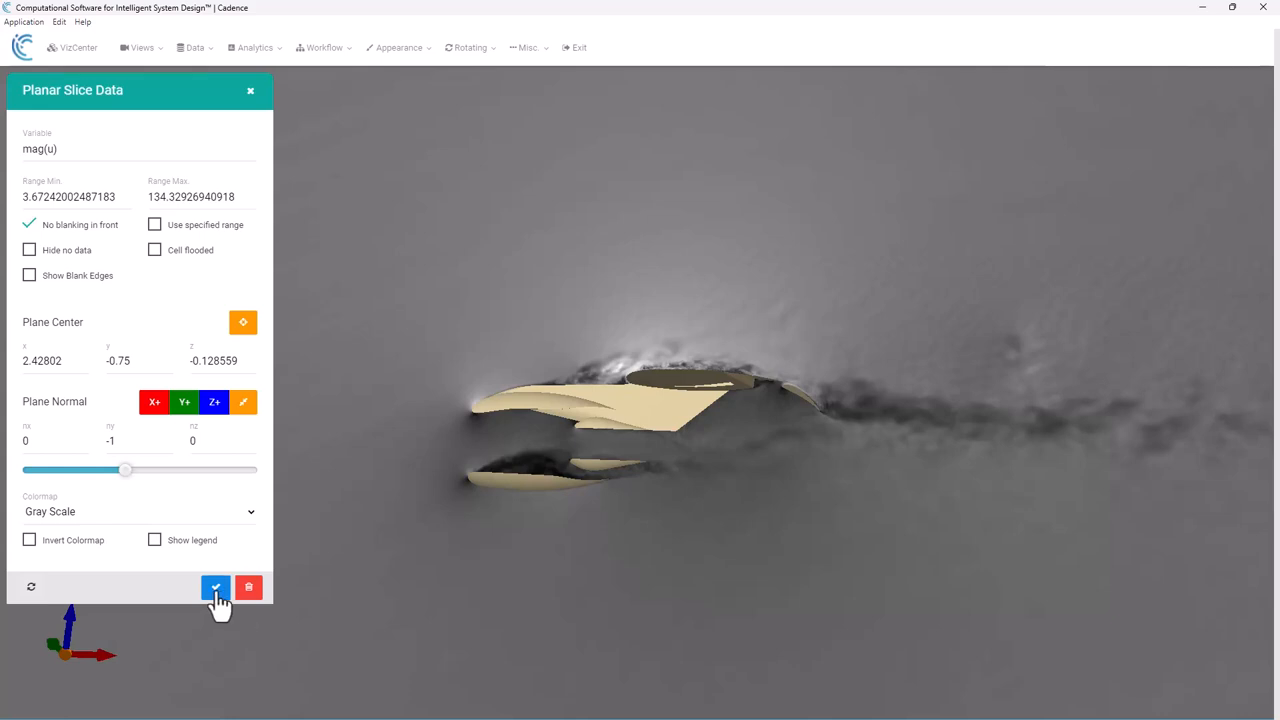
left_click(216, 588)
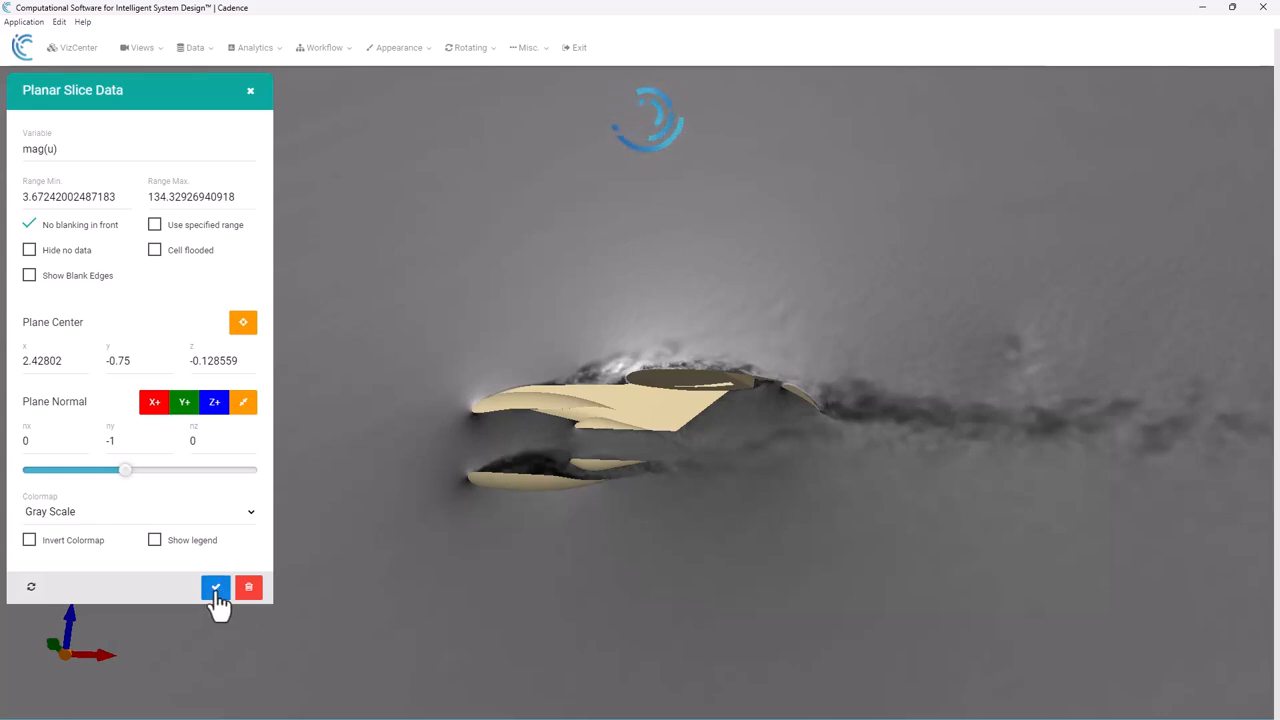
left_click(216, 588)
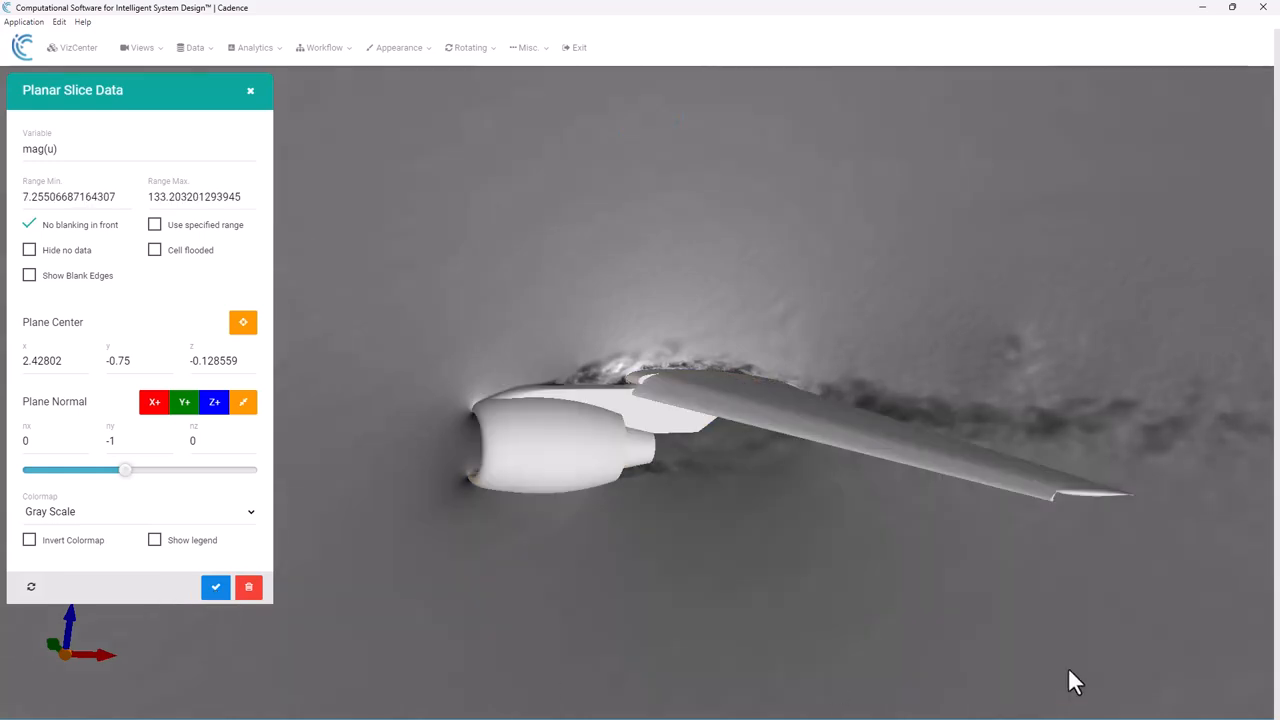
mouse_move(612, 414)
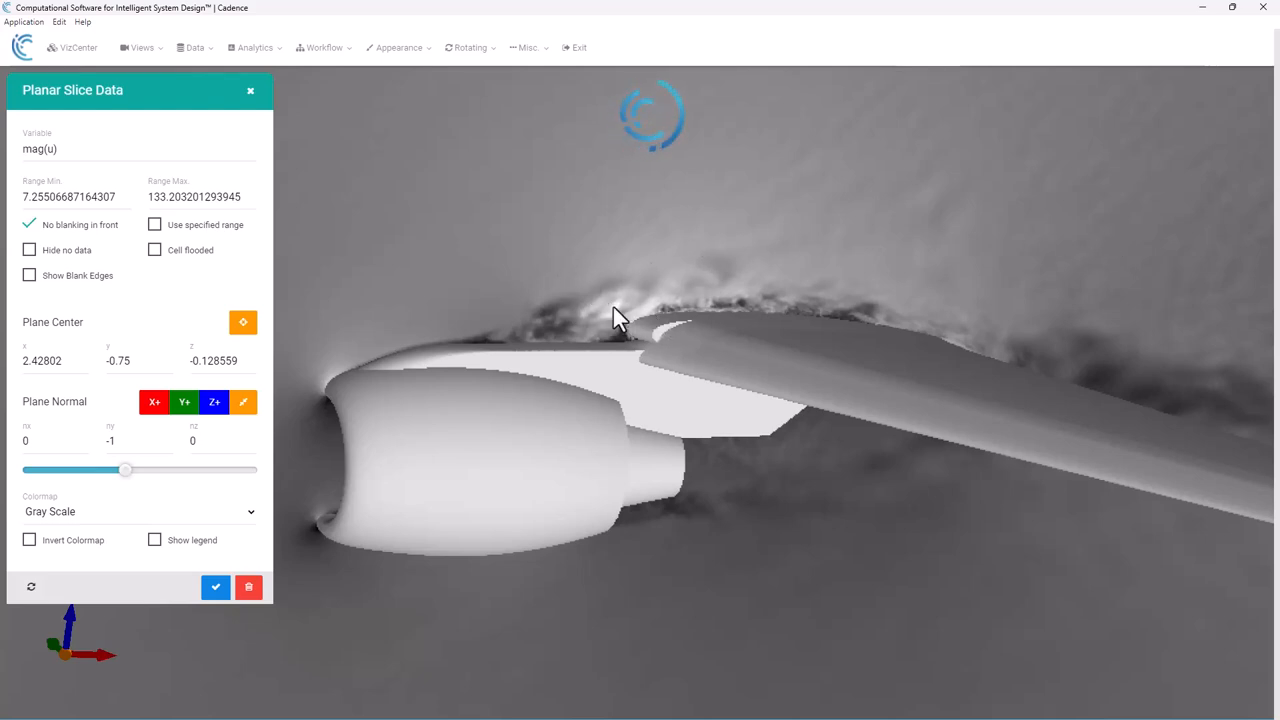
mouse_move(616, 260)
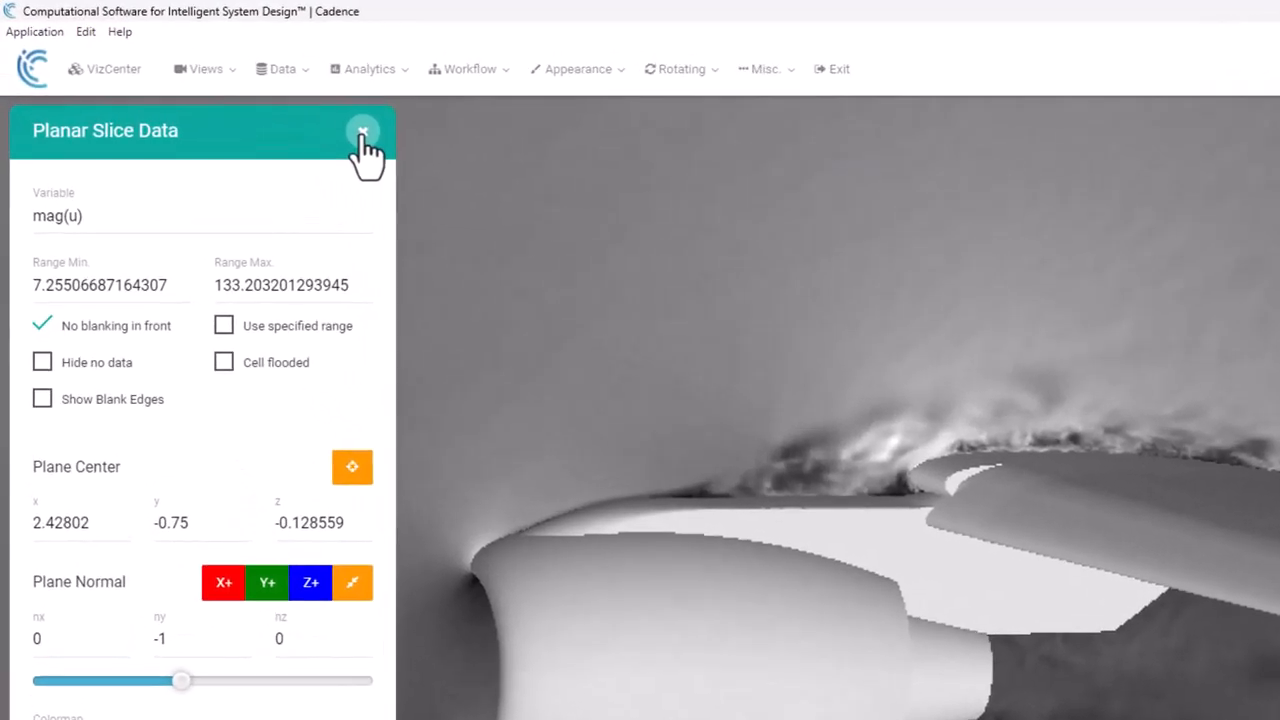
- Close the Planar Slice Data panel to leave the grayscale slice around the nacelle in view
left_click(364, 132)
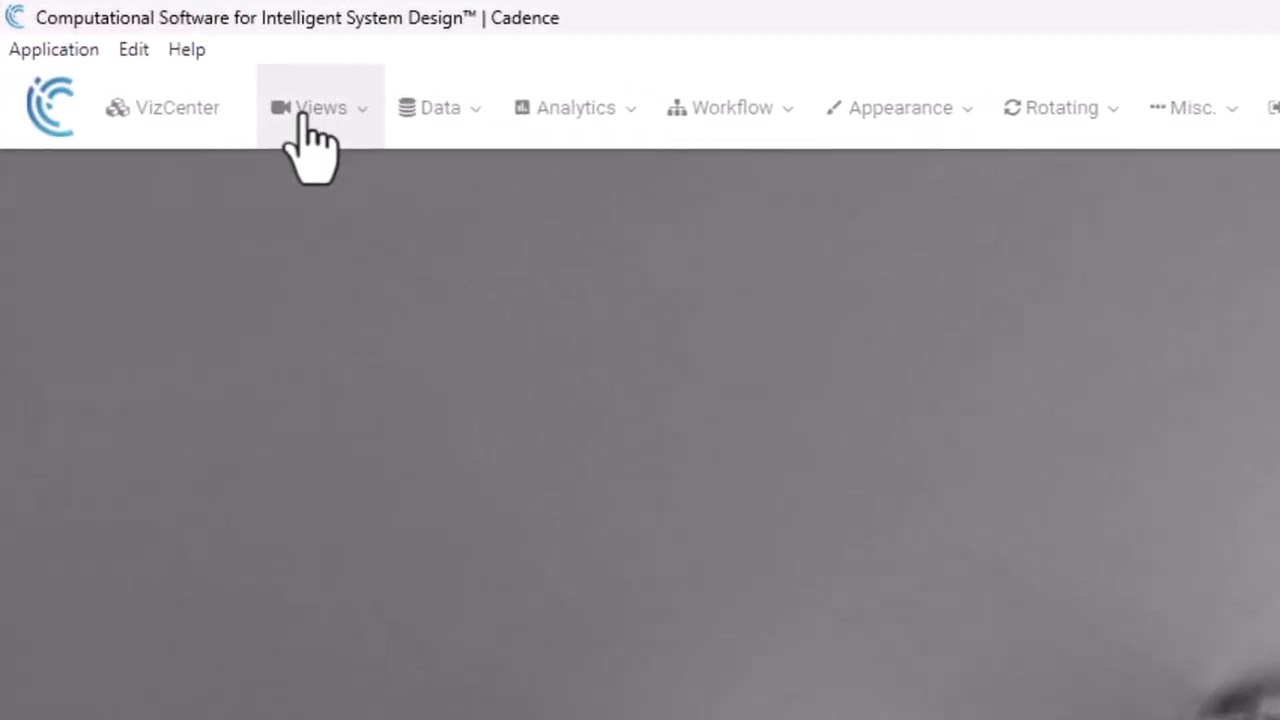
mouse_move(462, 296)
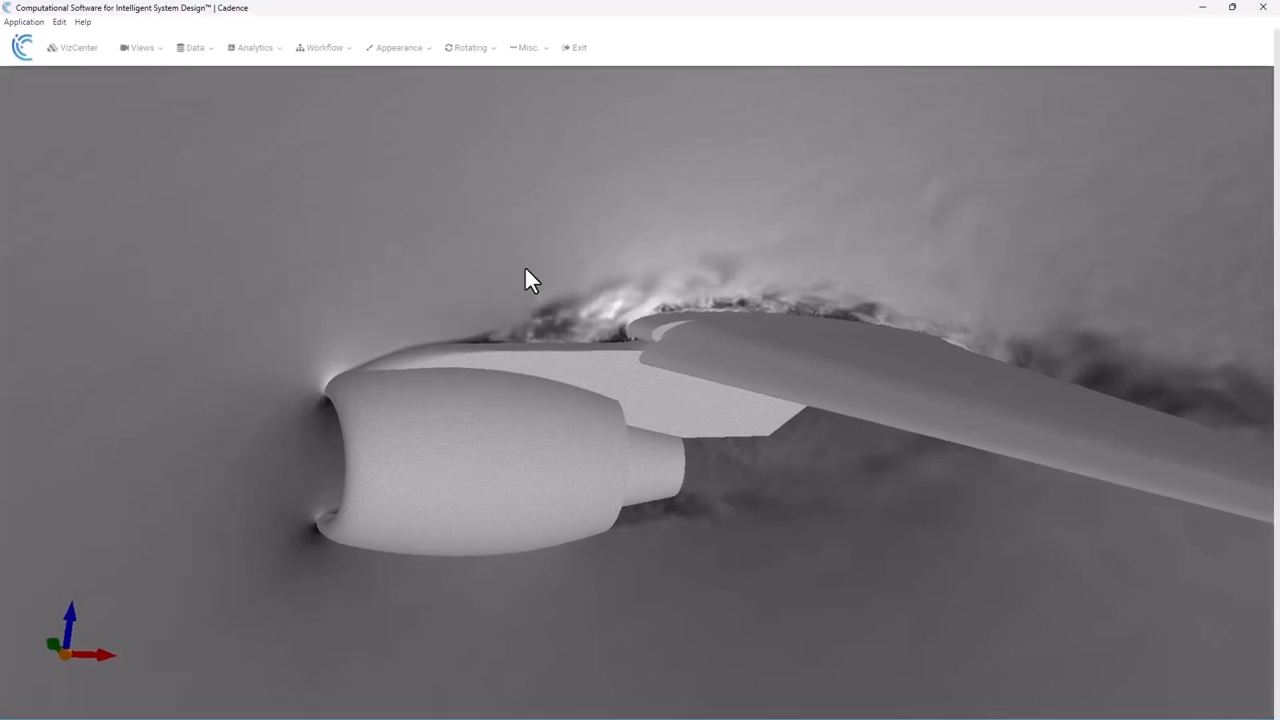
mouse_move(450, 324)
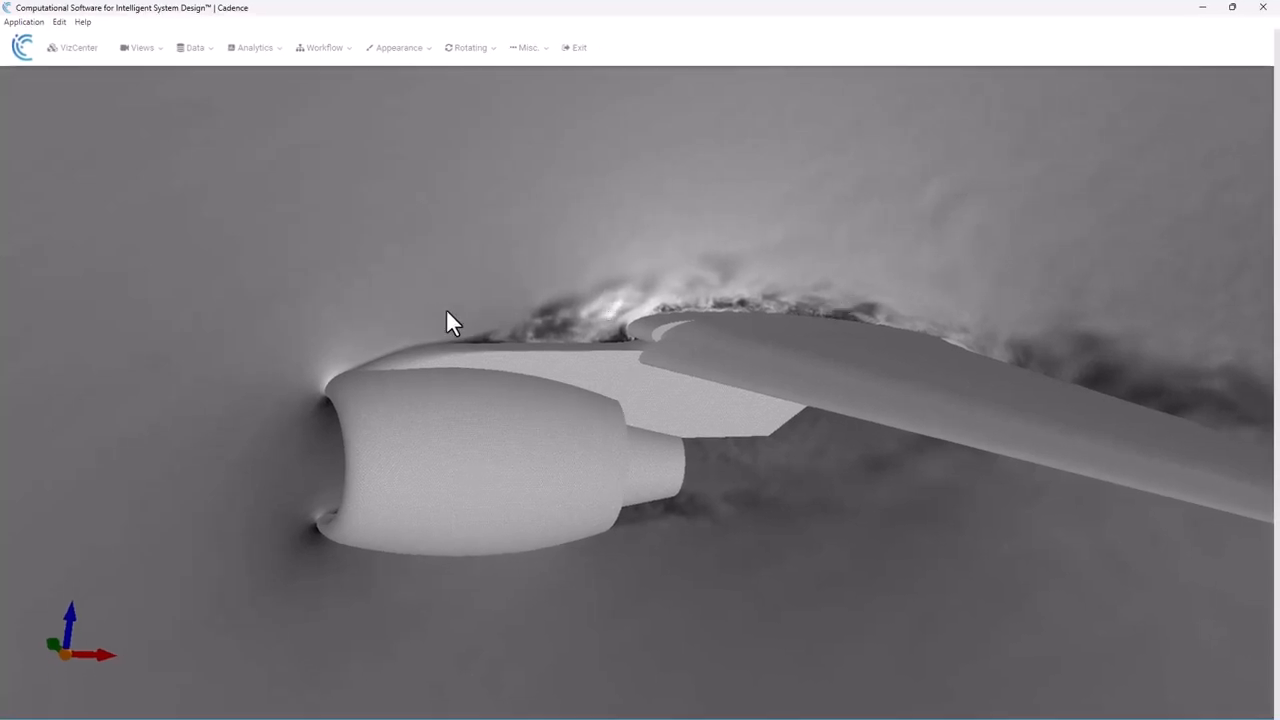
mouse_move(664, 384)
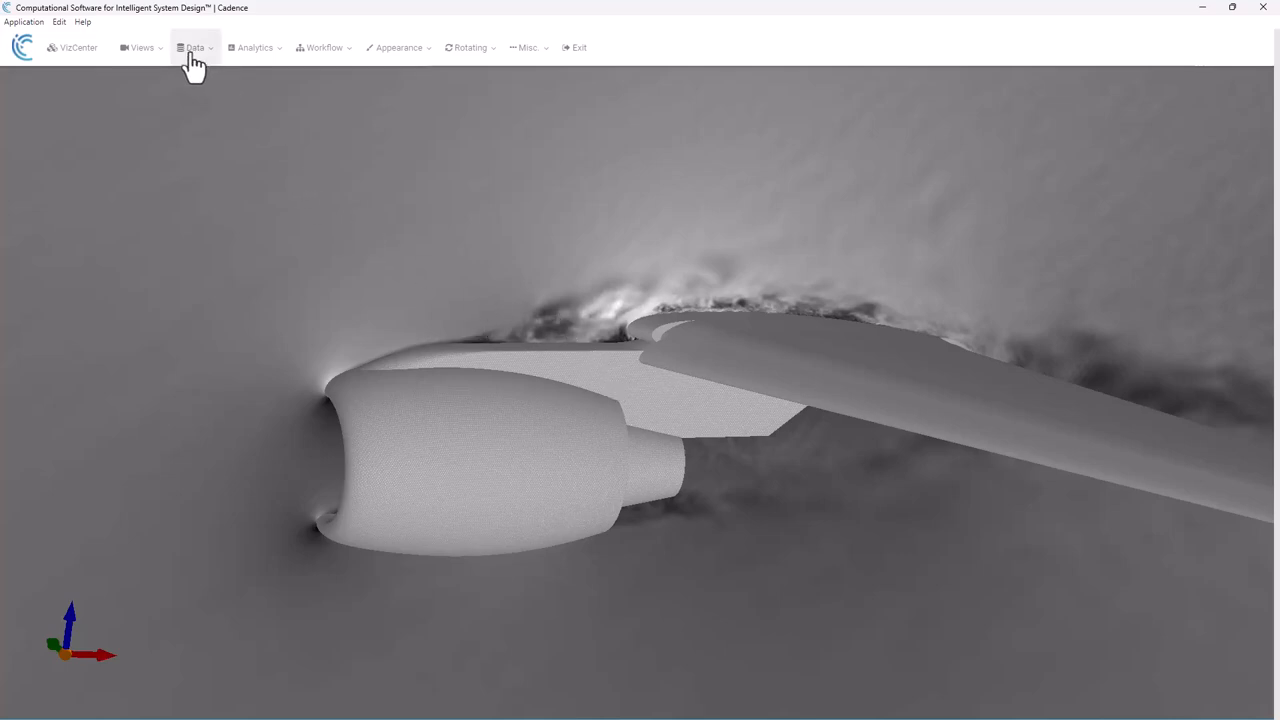
- Clear the planar slice, leaving the plain aircraft, and bring the Data visualization list back up
left_click(196, 48)
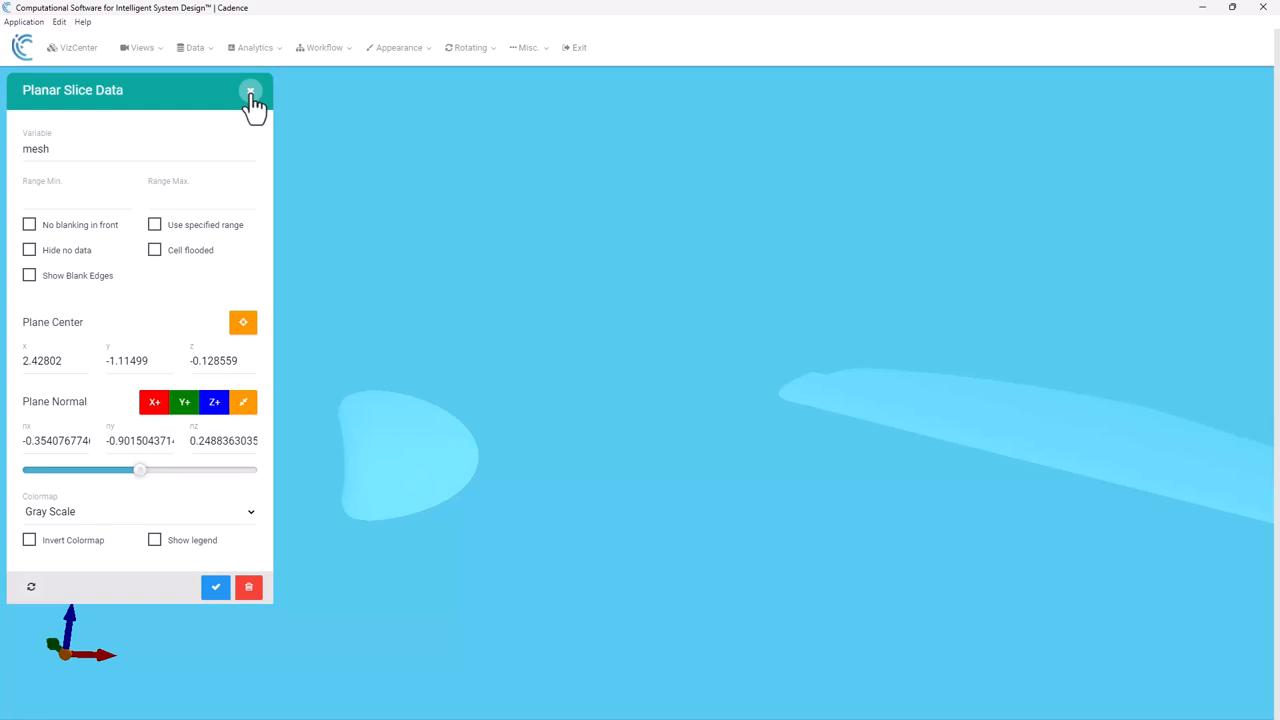
left_click(252, 92)
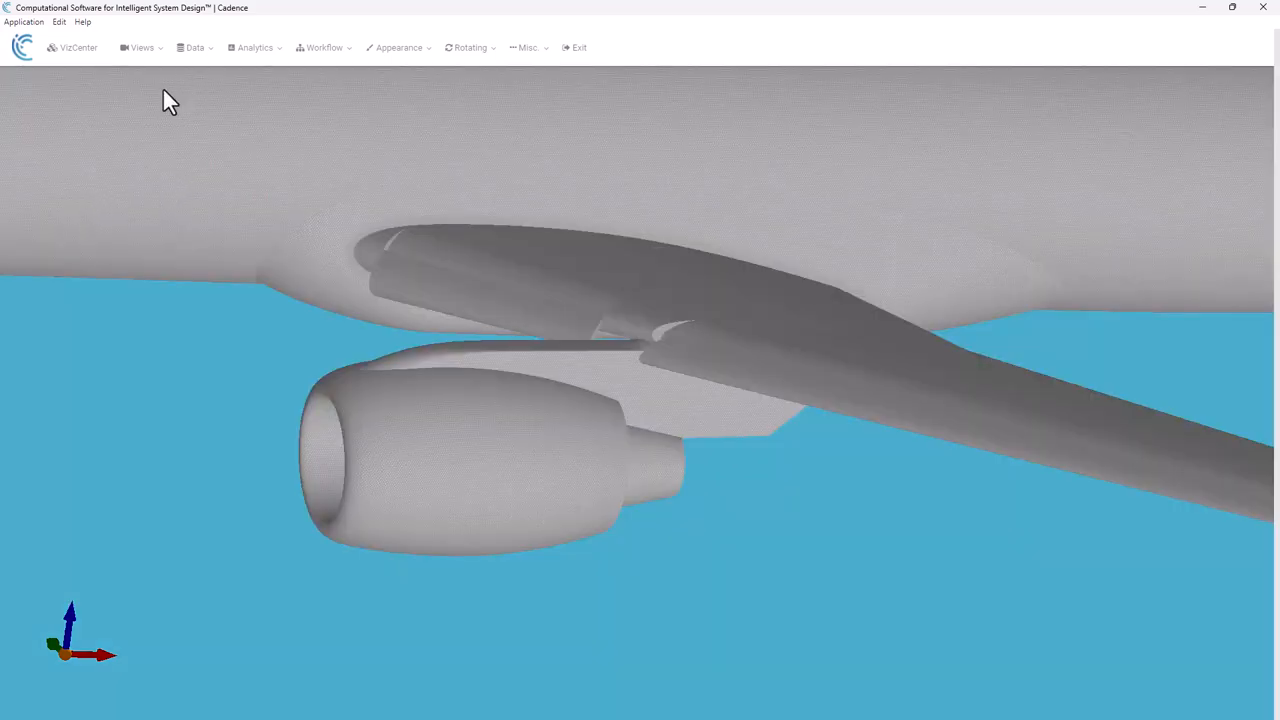
left_click(140, 48)
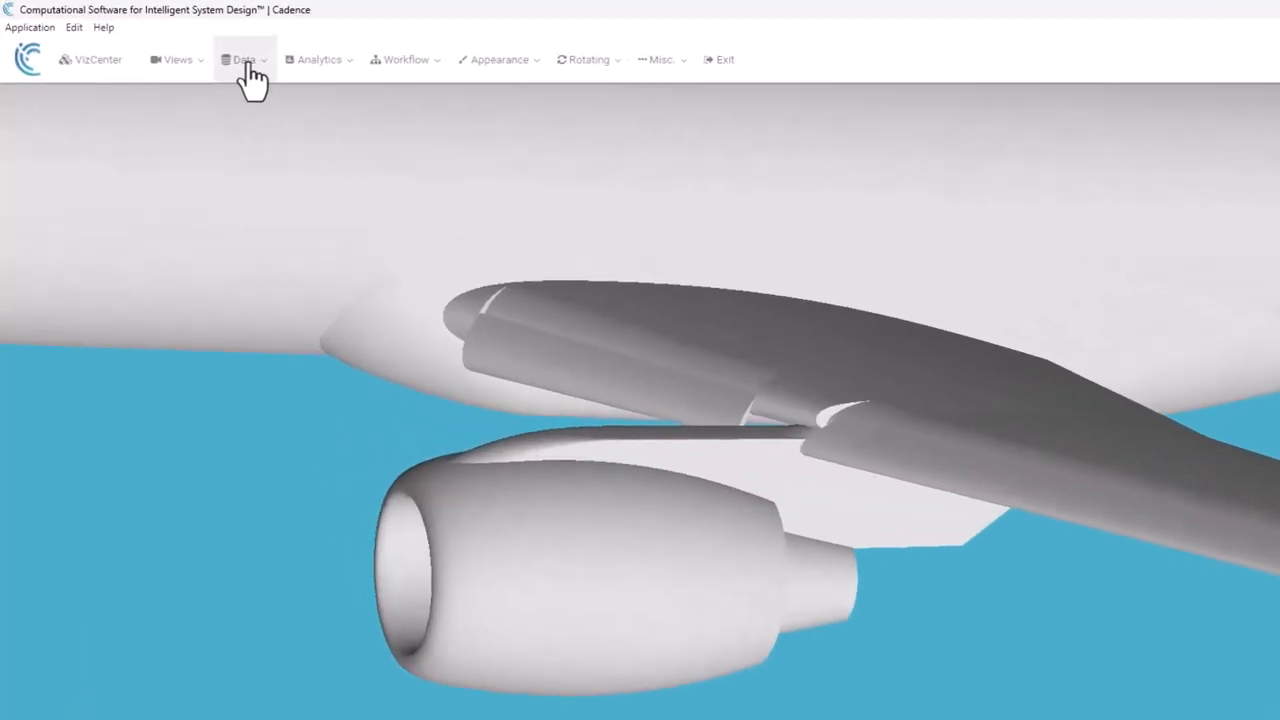
left_click(244, 60)
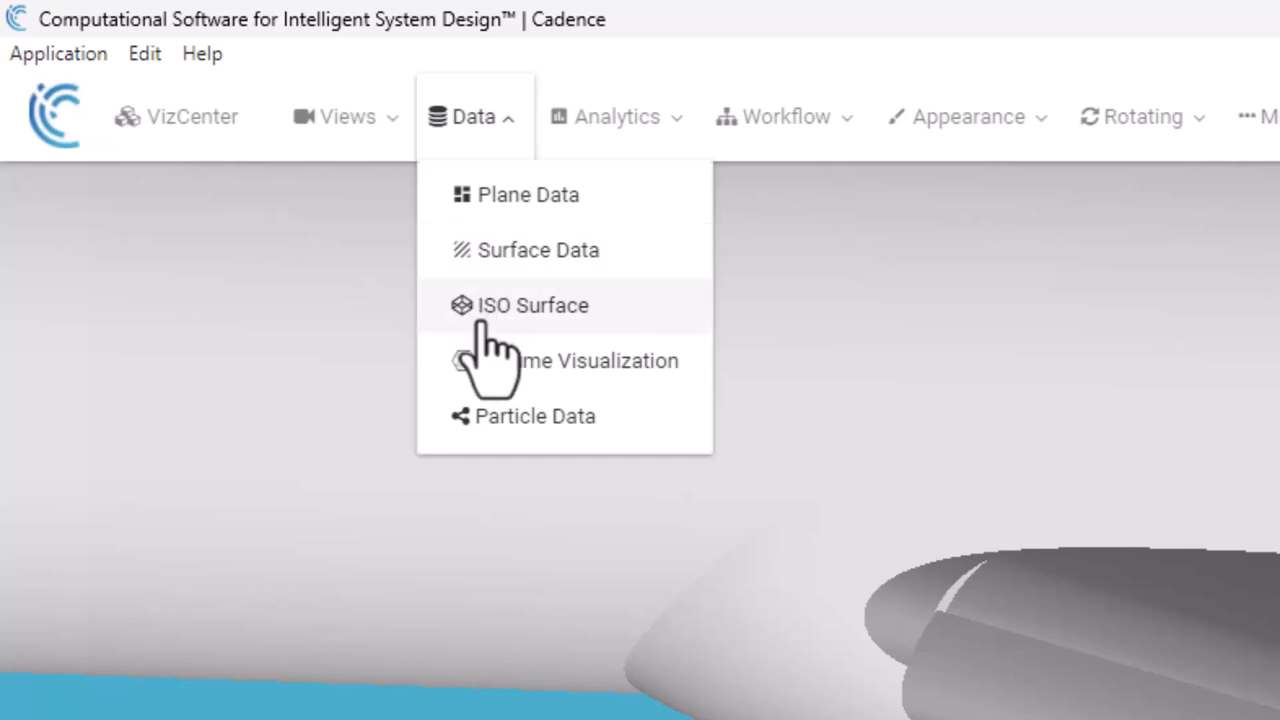
- Start an ISO Surface with x_no[1] as its variable
left_click(532, 304)
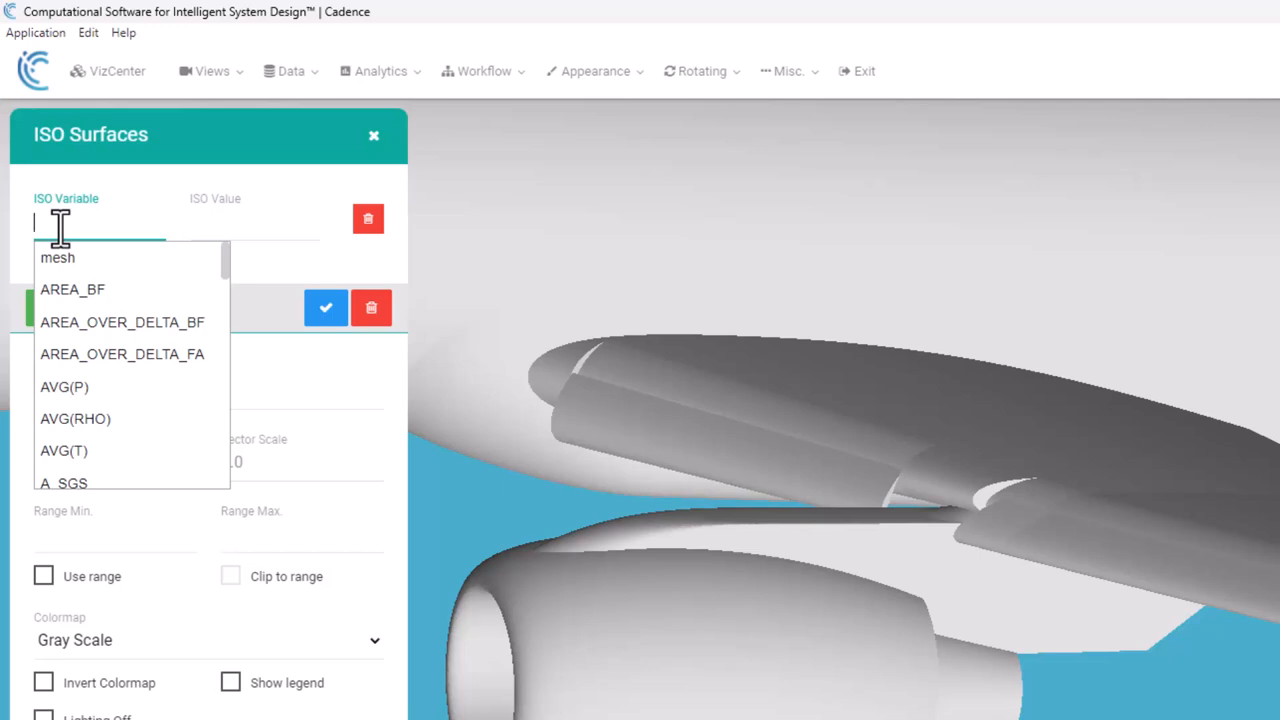
type("X_")
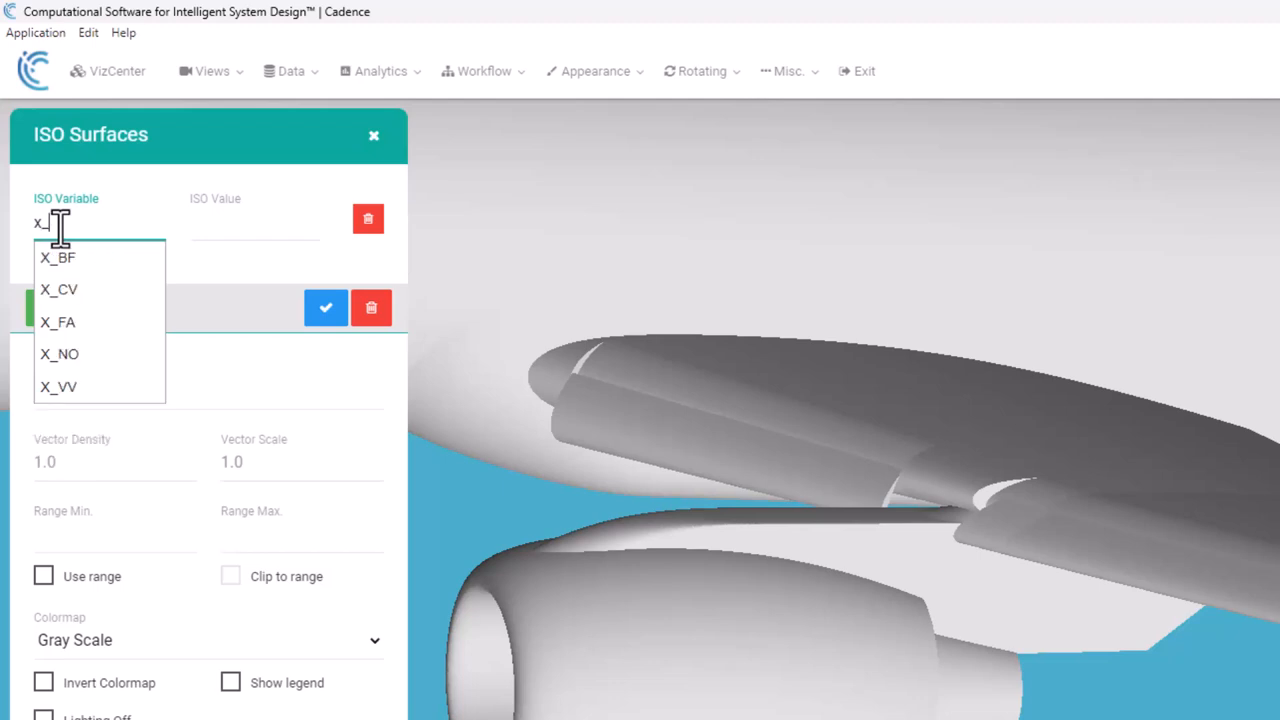
left_click(58, 354)
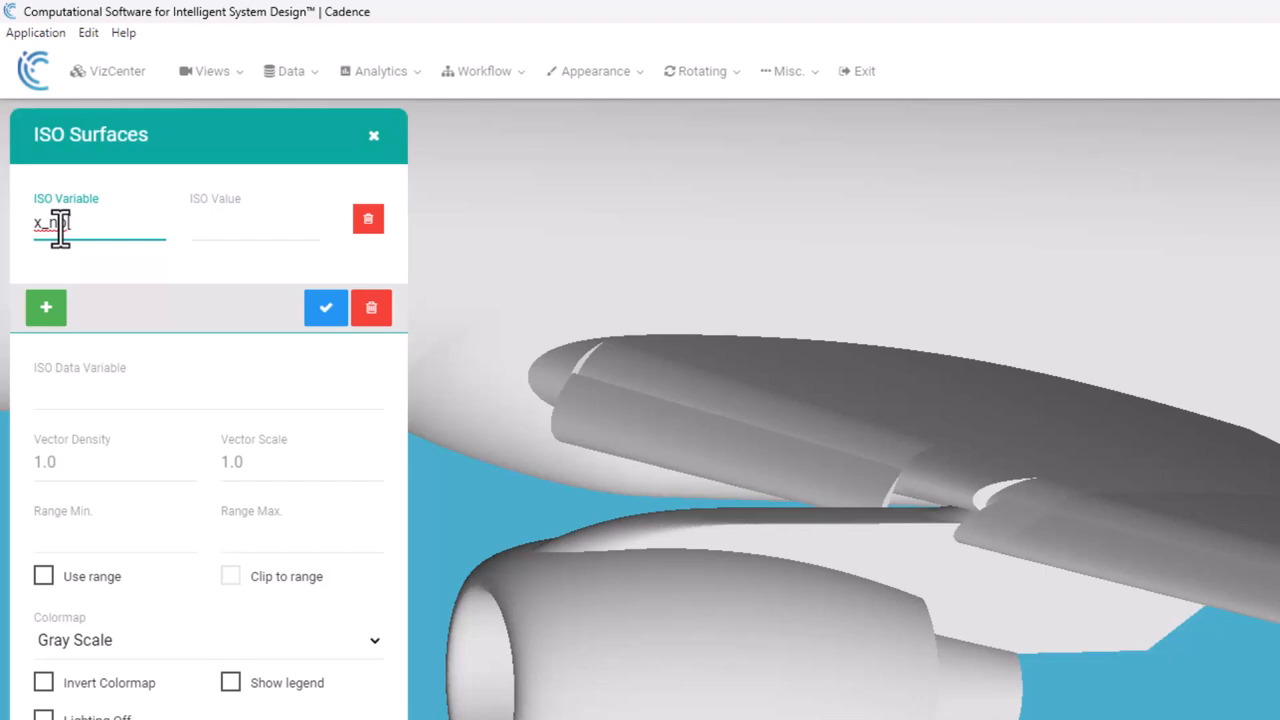
type("1]")
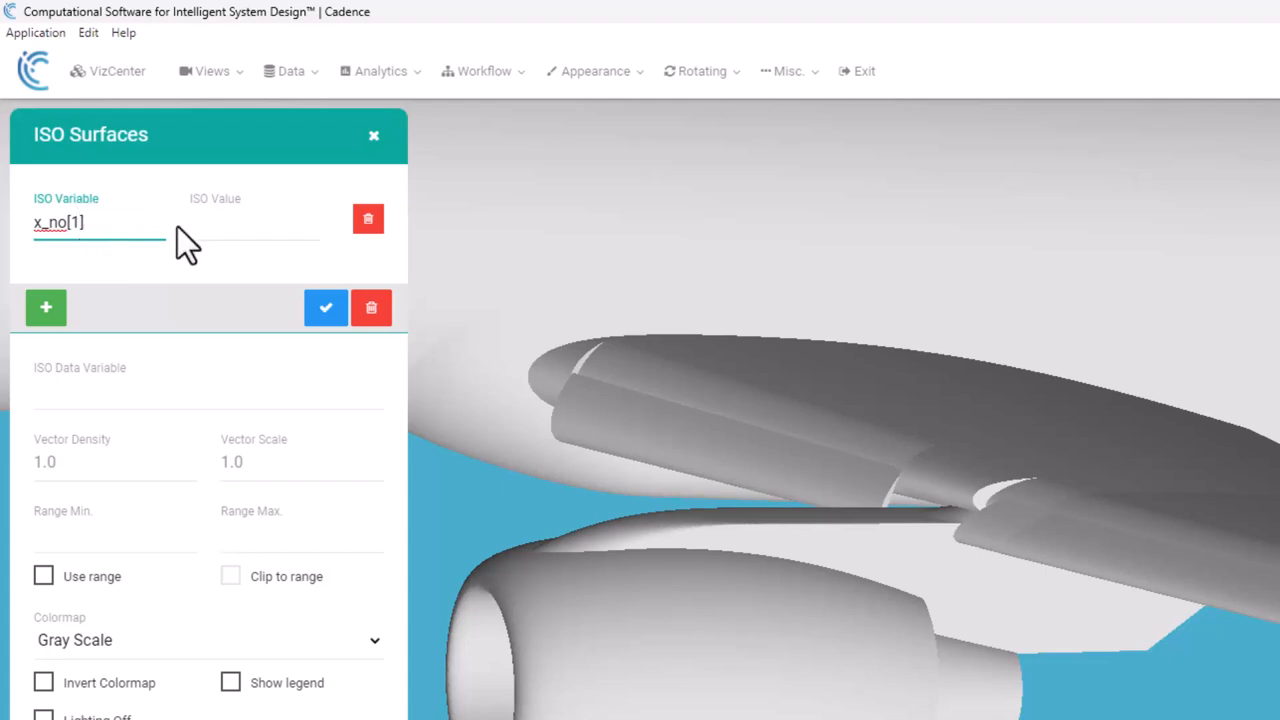
- Enter the ISO value -0.75 for the x_no[1] surface
left_click(256, 222)
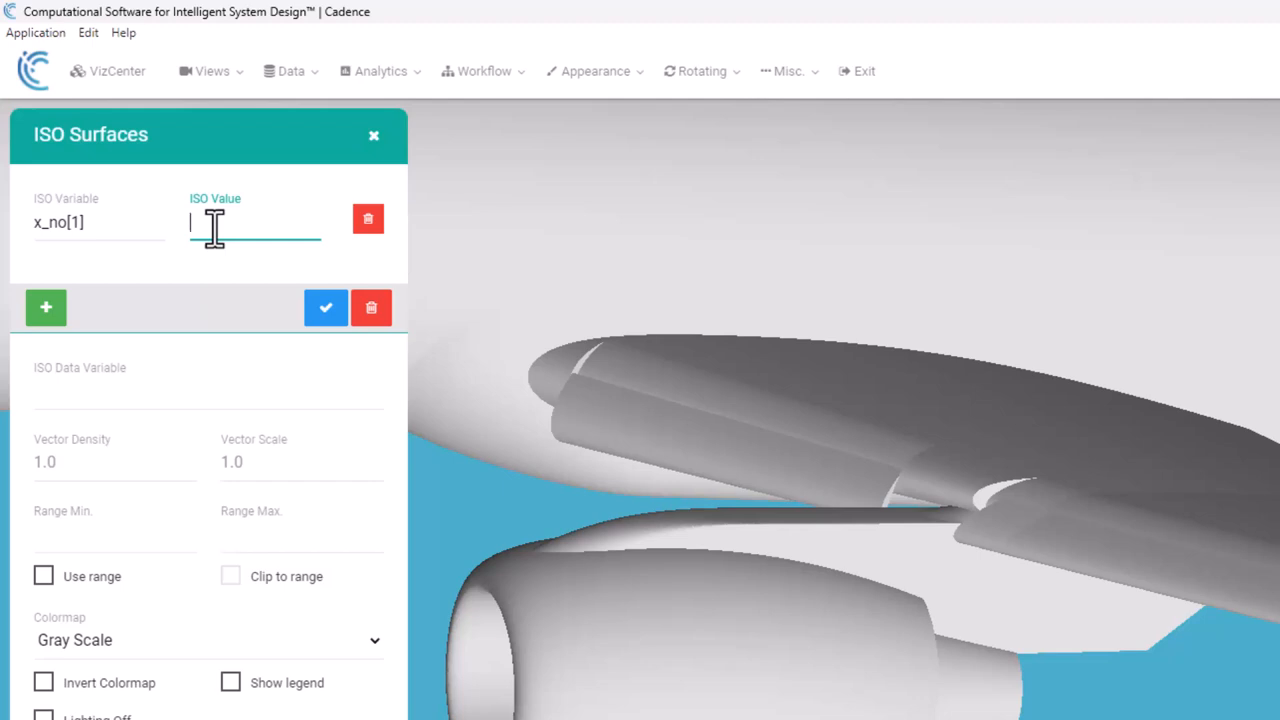
type("-0.")
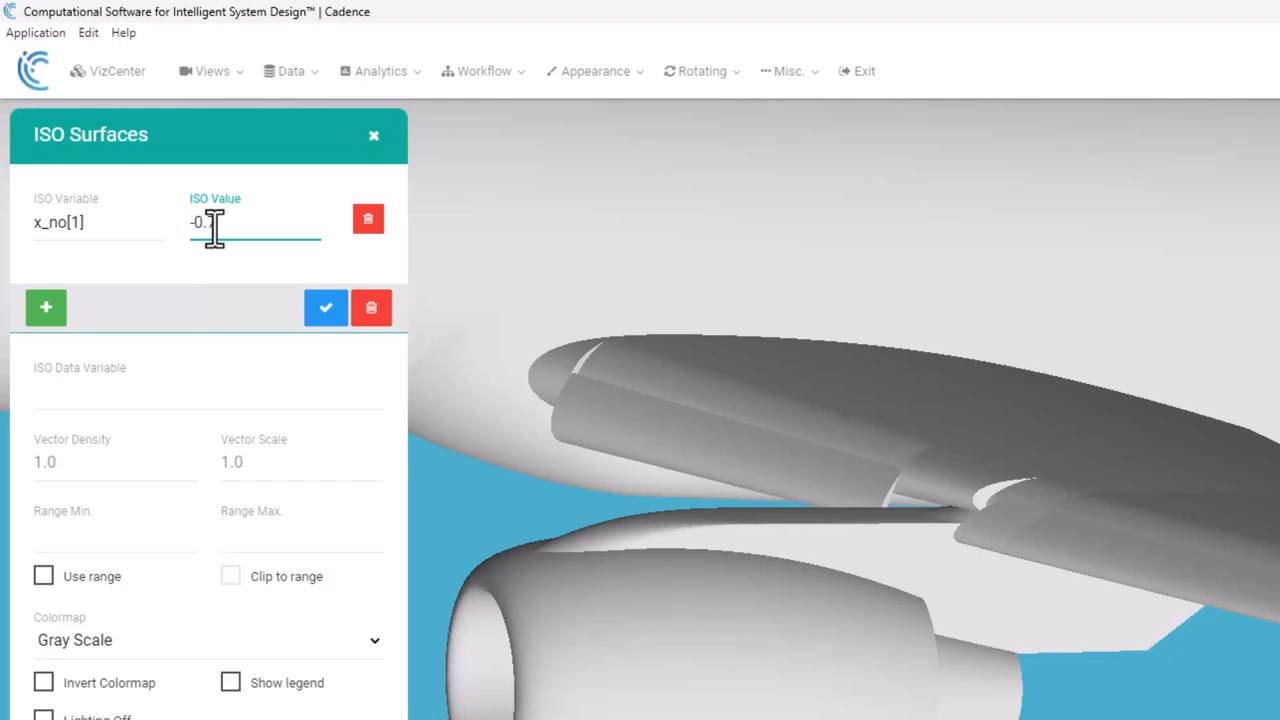
type("5")
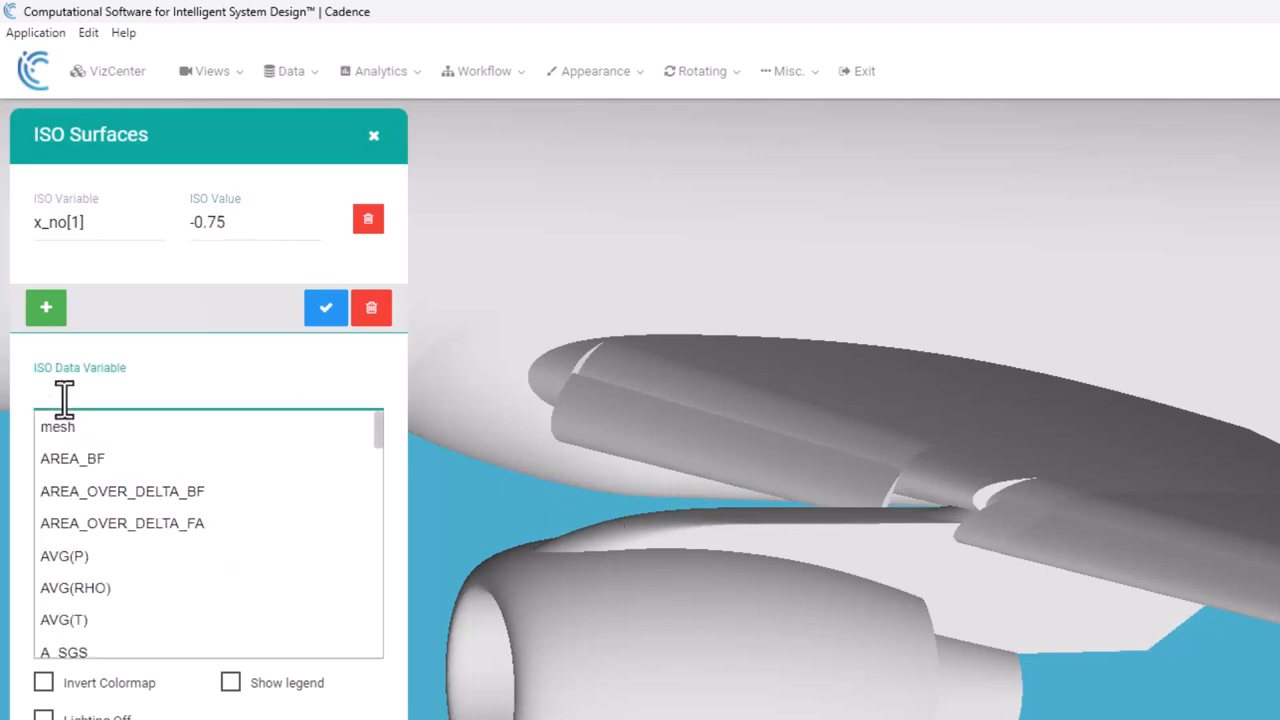
- Colour the ISO surface by mag(u) in grayscale, apply it, and close the ISO Surfaces panel
type("ma")
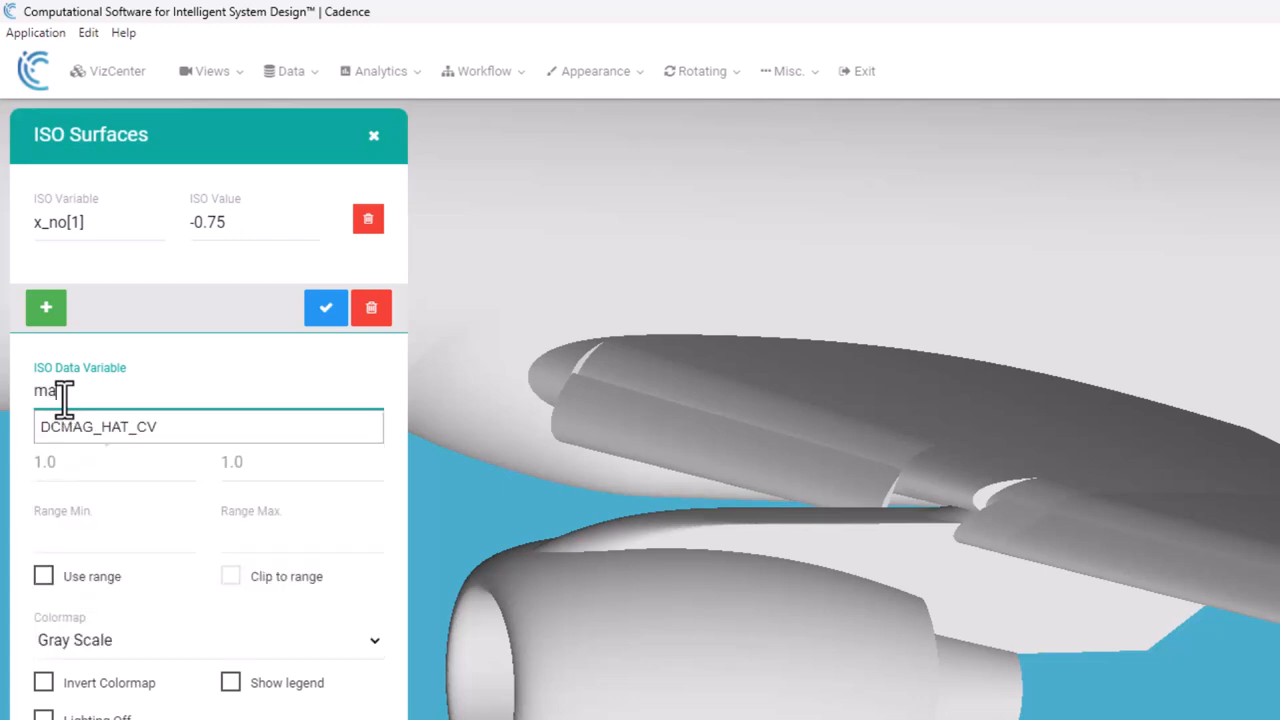
type("g(u)")
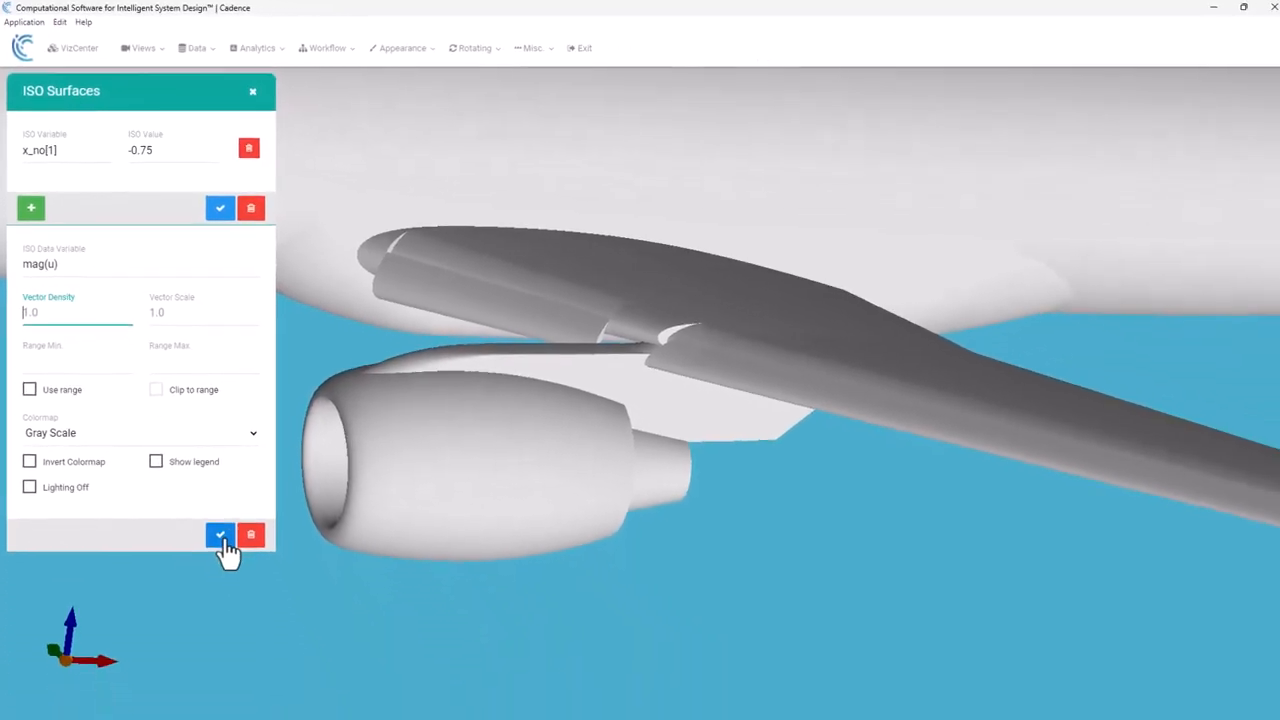
left_click(218, 532)
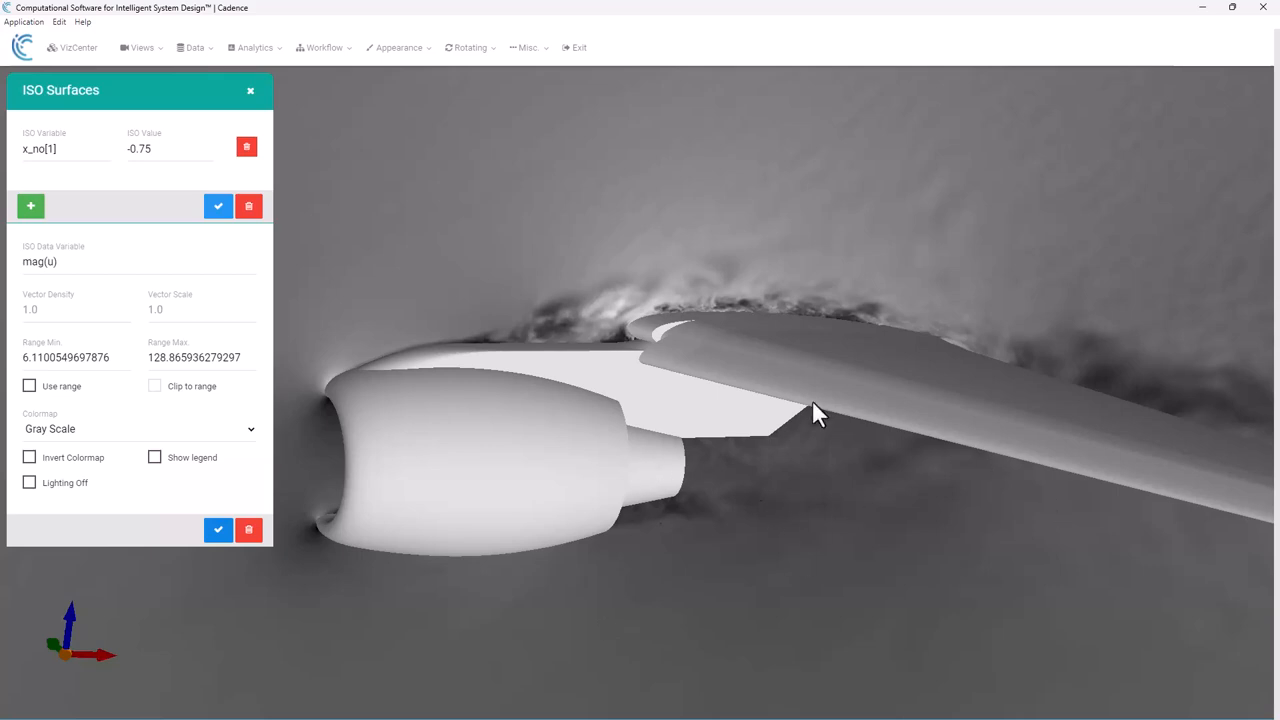
mouse_move(242, 104)
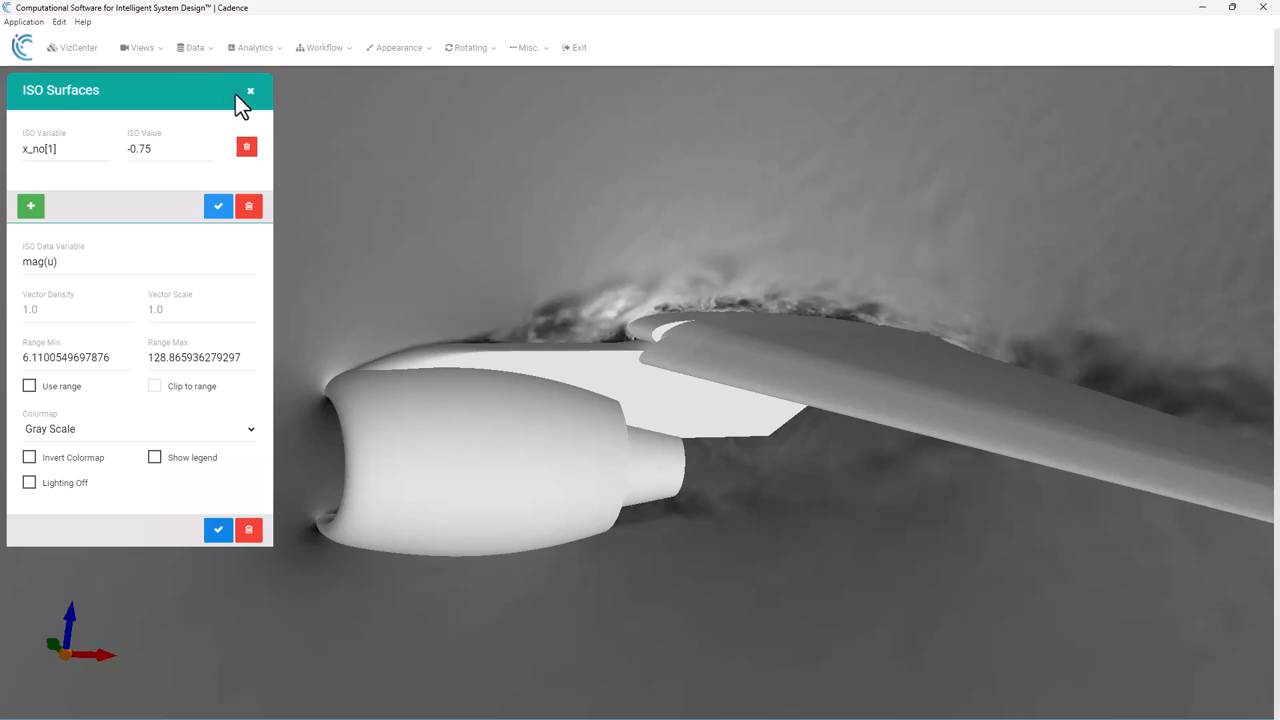
left_click(252, 90)
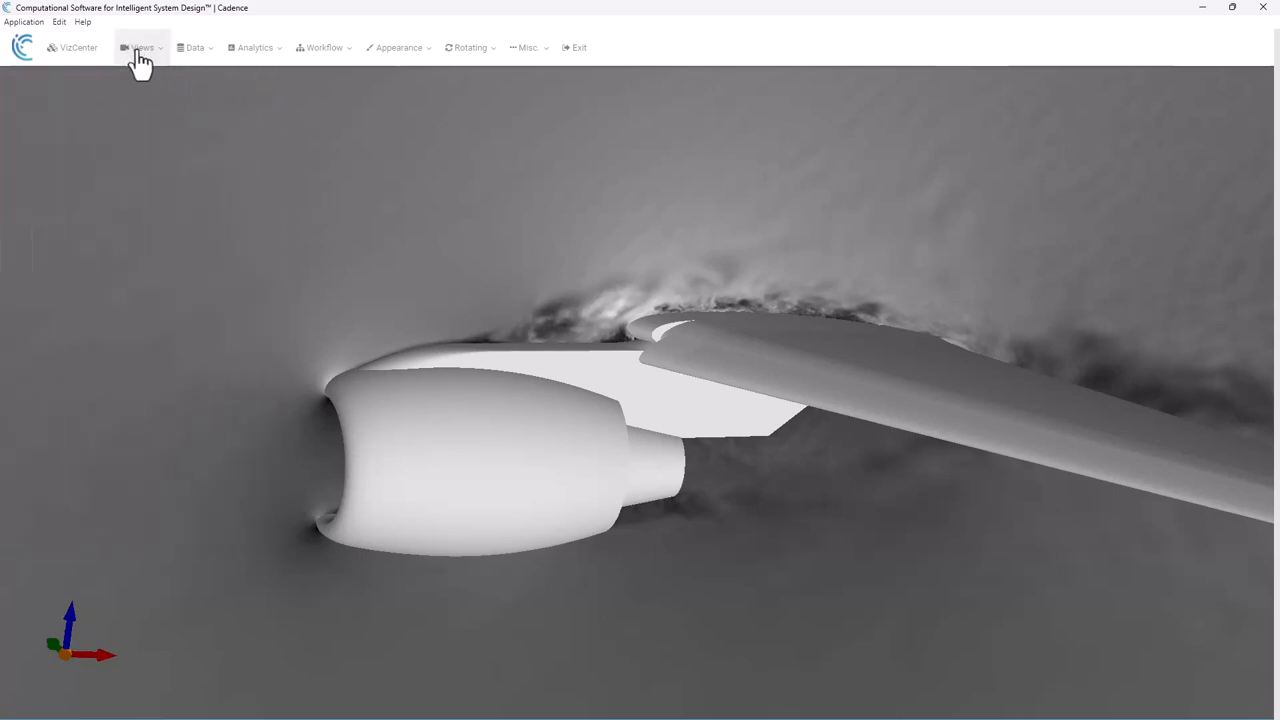
- Pick the saved close-up view with mesh display near the nacelle and pylon
left_click(140, 48)
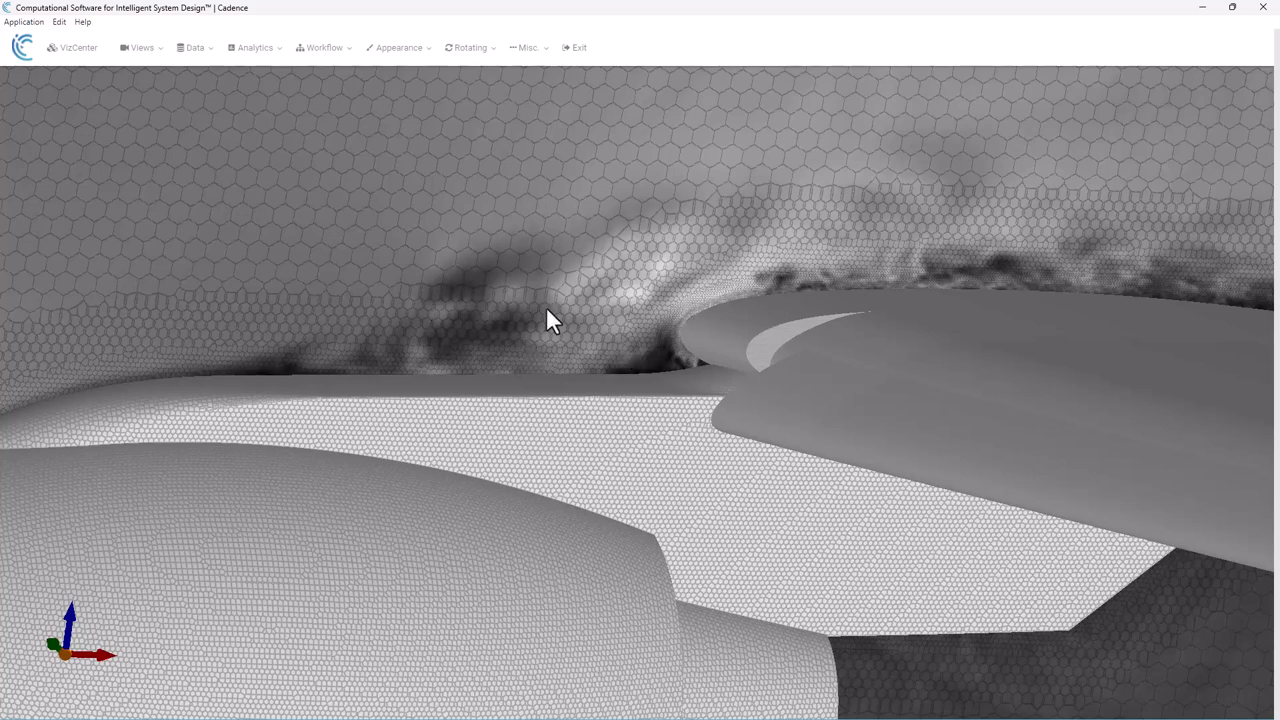
mouse_move(684, 292)
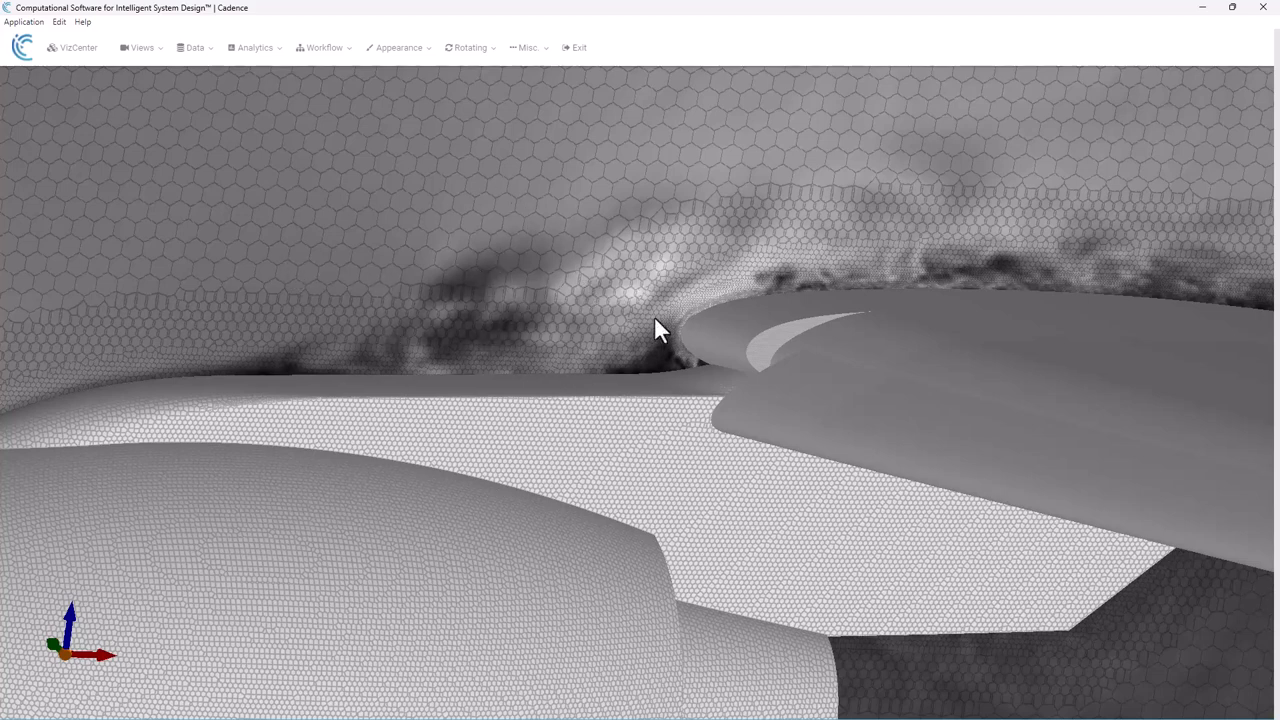
mouse_move(558, 298)
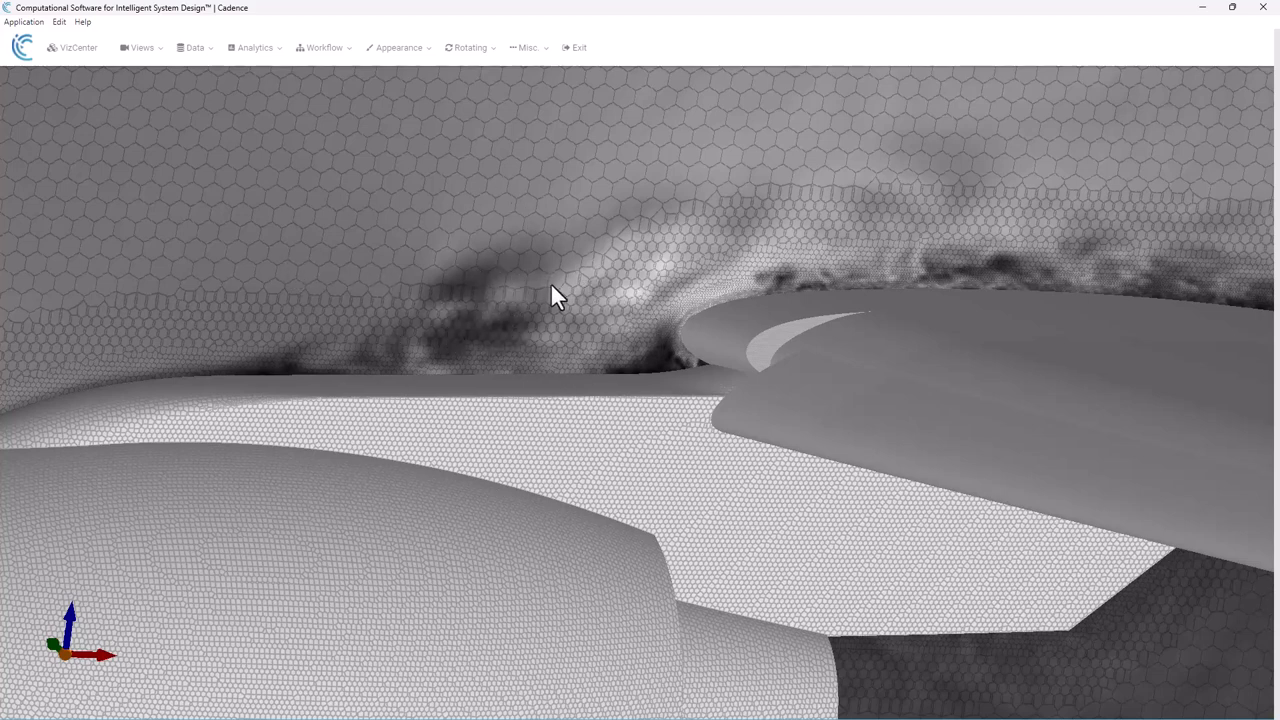
mouse_move(796, 320)
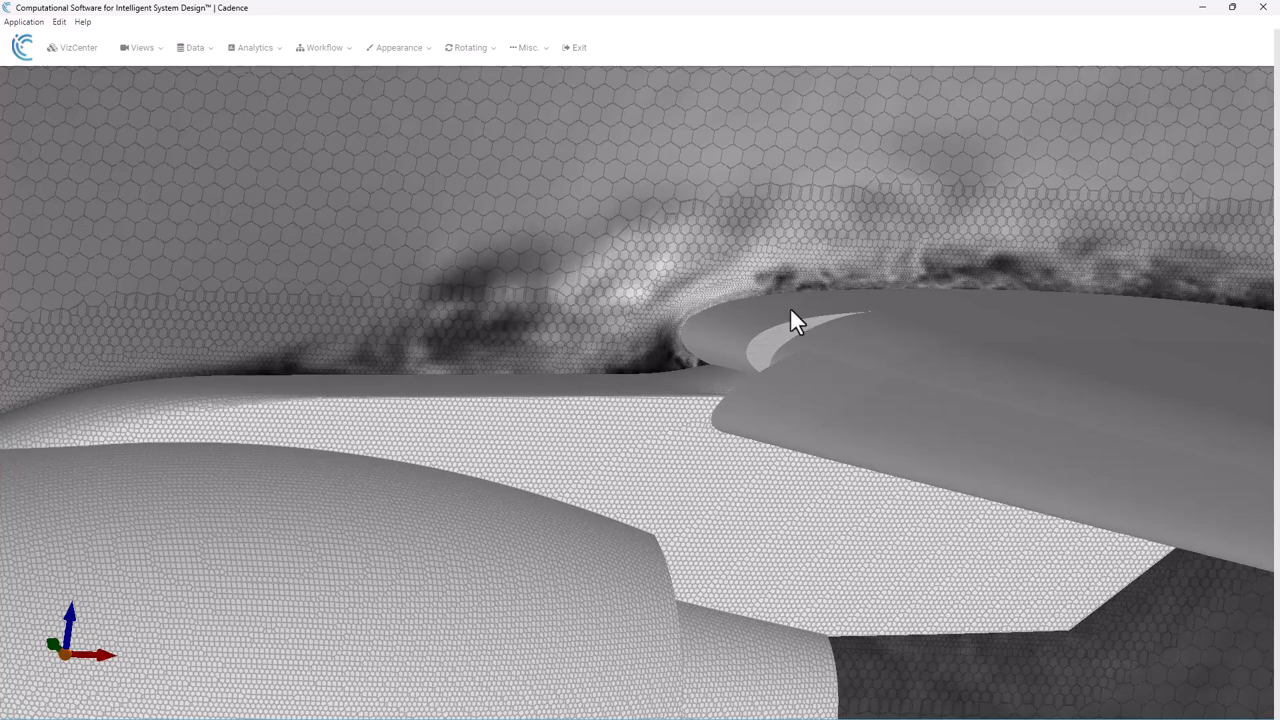